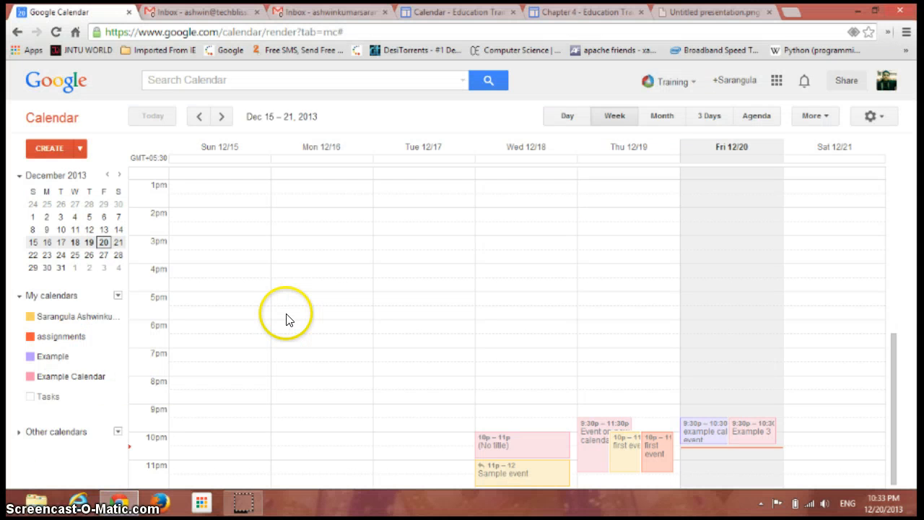
{"action": "mouse_move", "coordinate": [287, 320]}
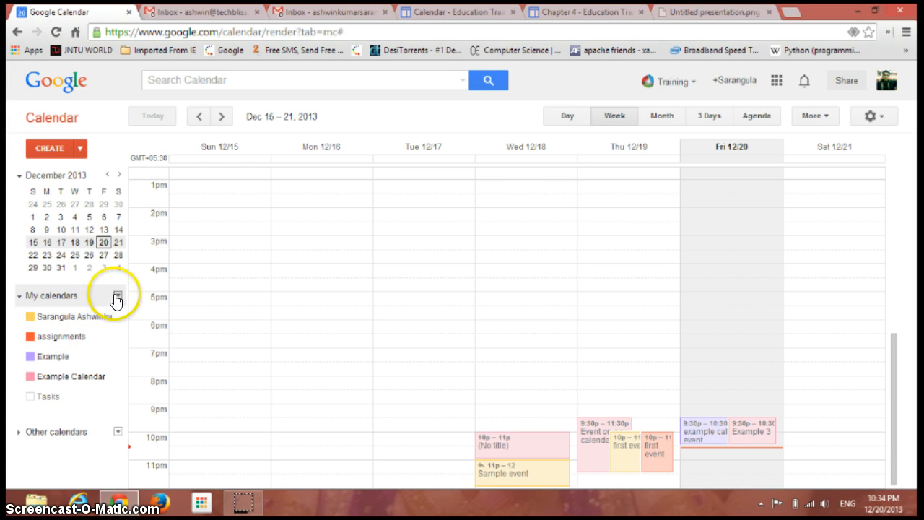
Show the My calendars options offering Create new calendar and Settings
{"action": "left_click", "coordinate": [117, 295]}
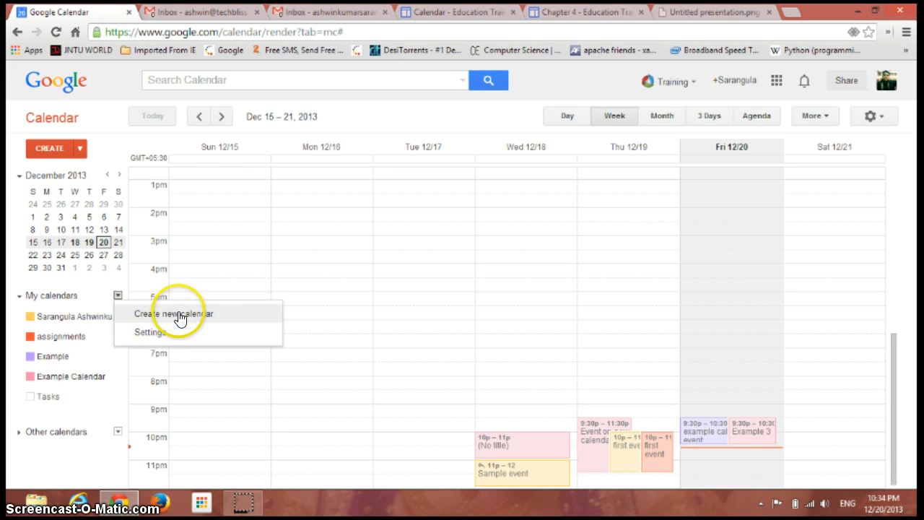
Start a new calendar named 'Lesson plans' described as 'It describes the timings for various subjects.'
{"action": "left_click", "coordinate": [173, 312]}
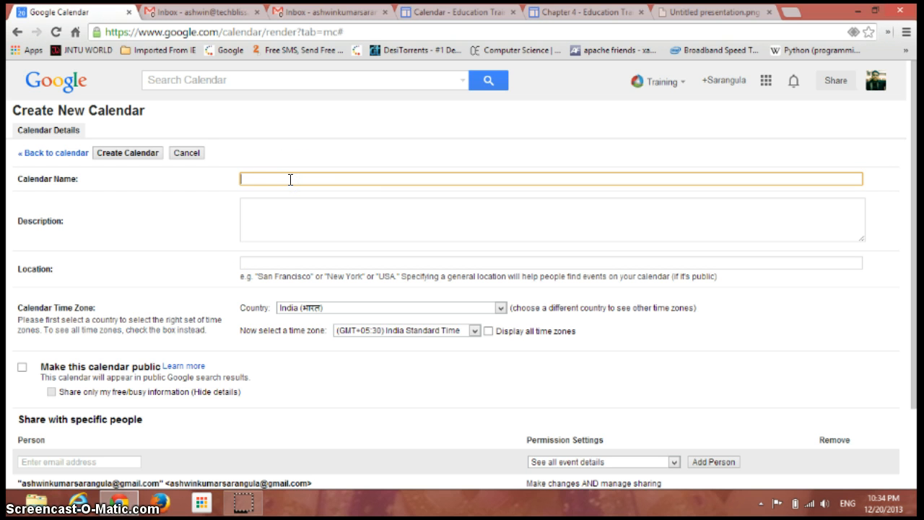
{"action": "type", "text": "Lesson"}
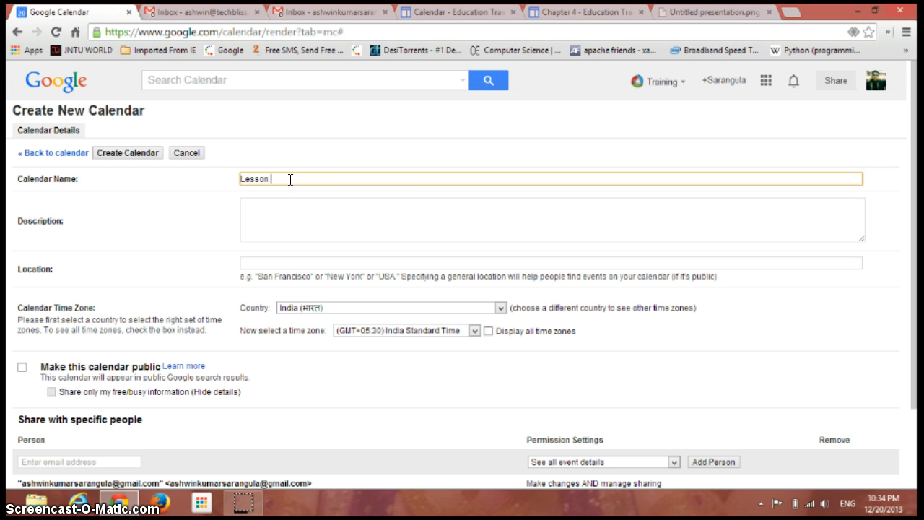
{"action": "type", "text": "plans"}
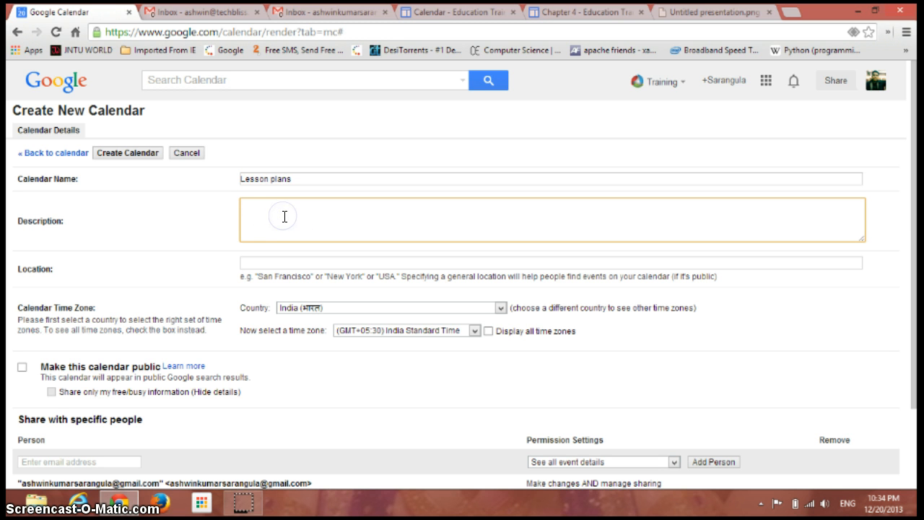
{"action": "type", "text": "It"}
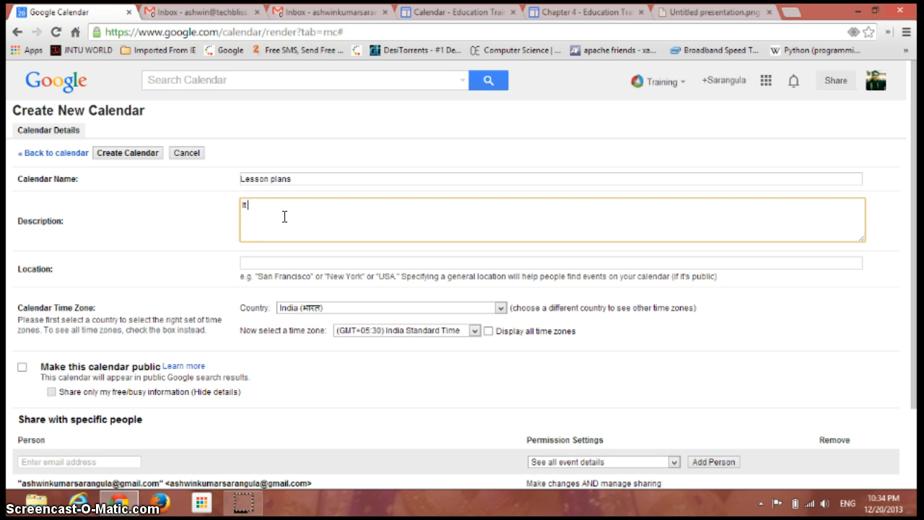
{"action": "type", "text": "describes"}
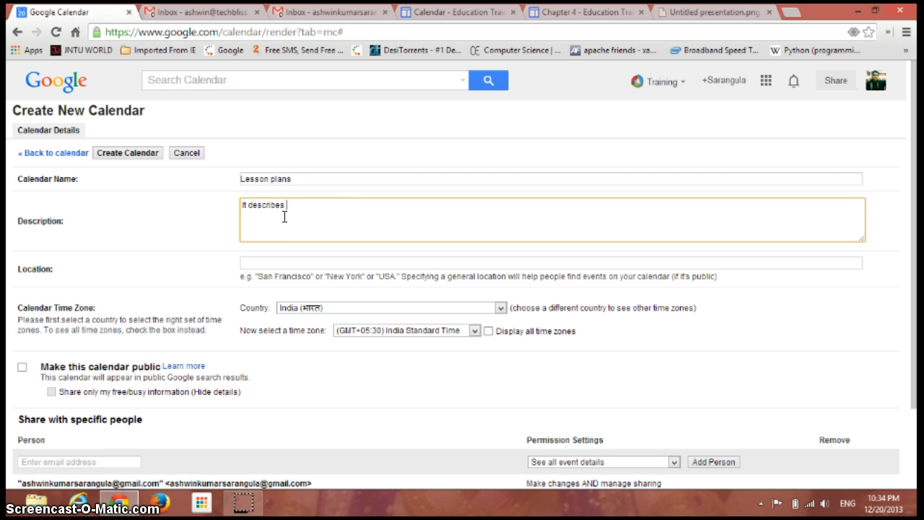
{"action": "type", "text": "the details of"}
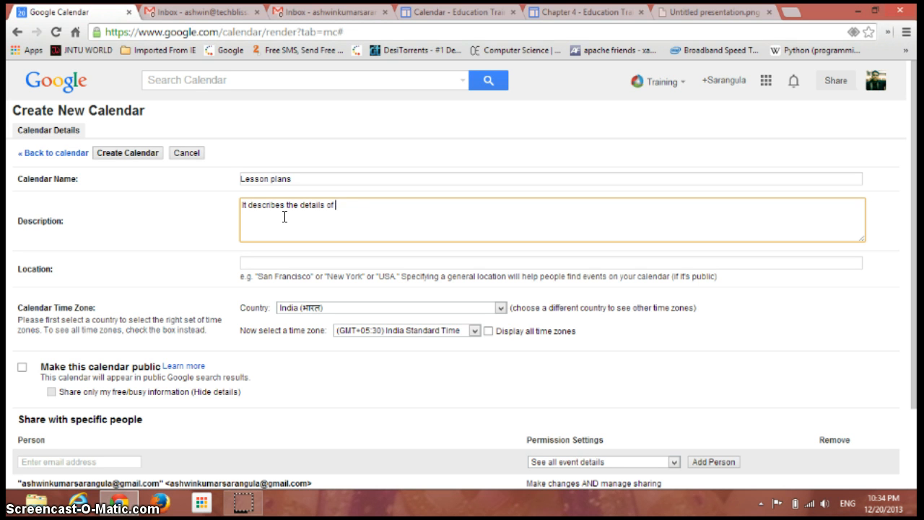
{"action": "type", "text": "the timings"}
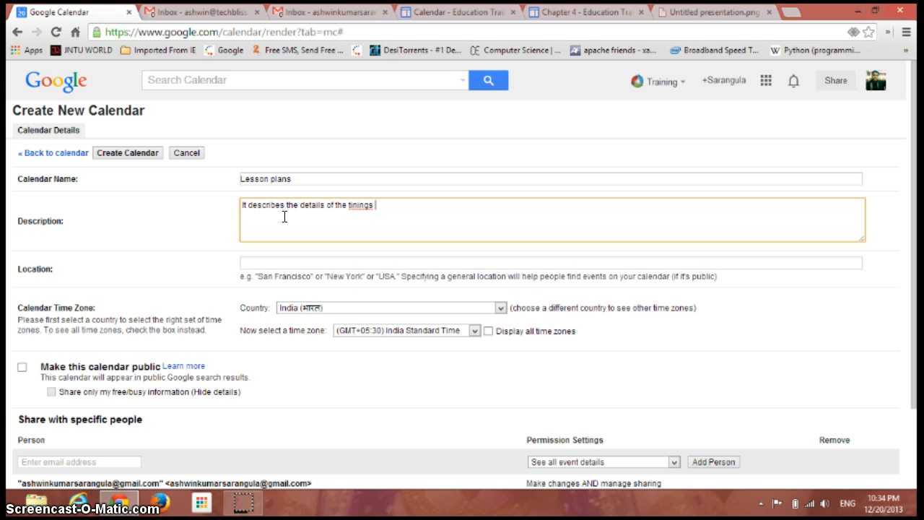
{"action": "type", "text": "for v"}
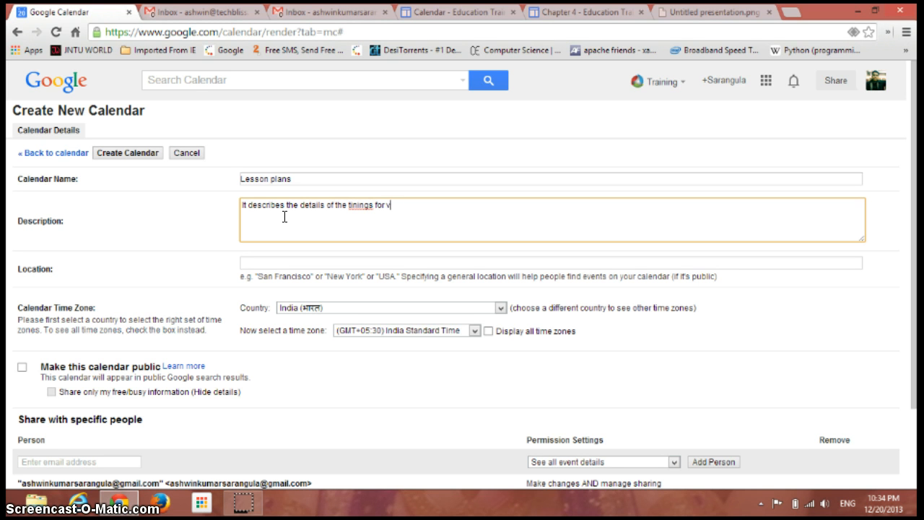
{"action": "type", "text": "arious s"}
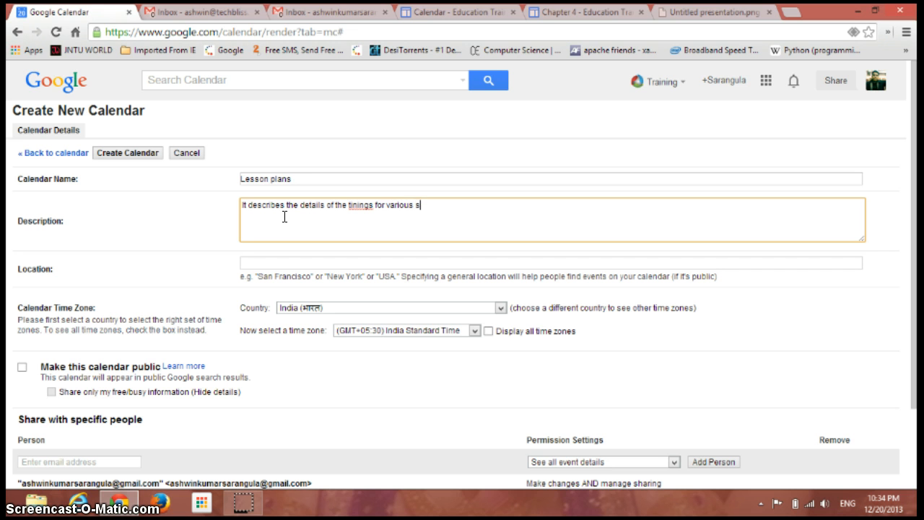
{"action": "type", "text": "subj"}
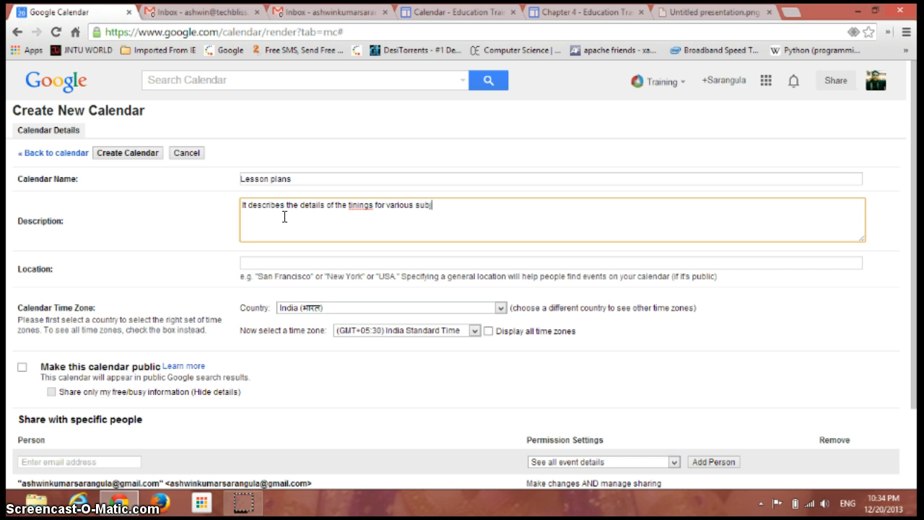
{"action": "type", "text": "ects."}
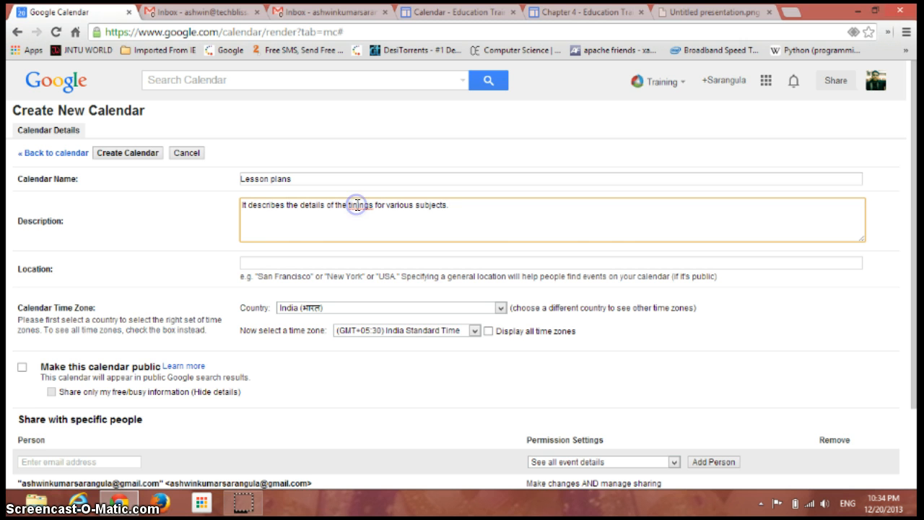
Set the new calendar's location to New Delhi
{"action": "scroll", "scroll_direction": "down", "scroll_amount": 3}
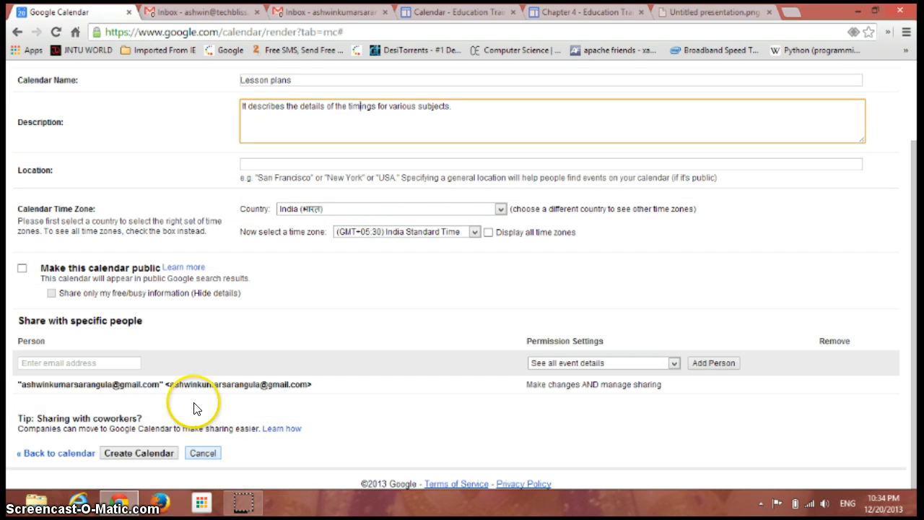
{"action": "left_click", "coordinate": [548, 163]}
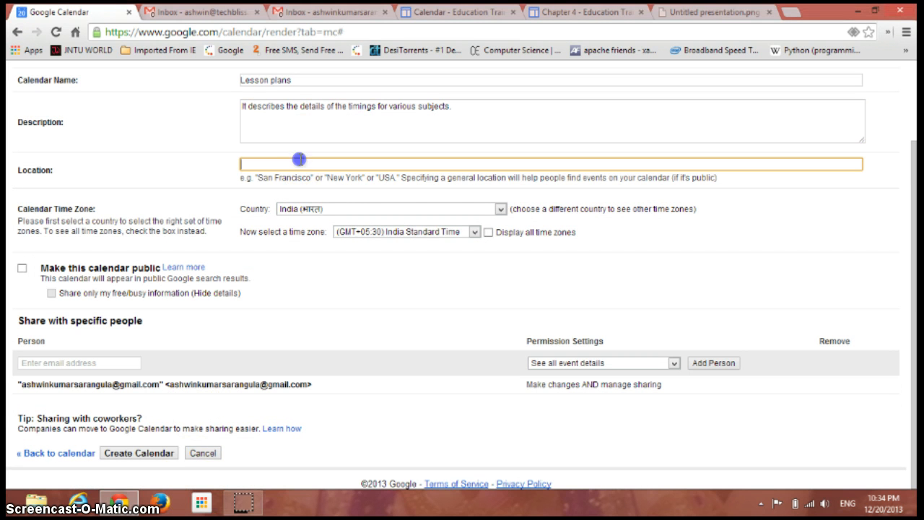
{"action": "type", "text": "New D"}
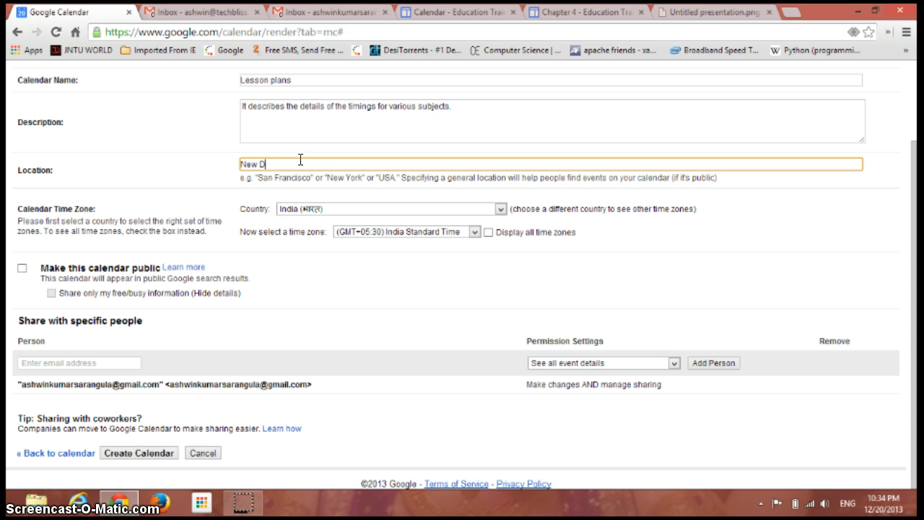
{"action": "type", "text": "elhi"}
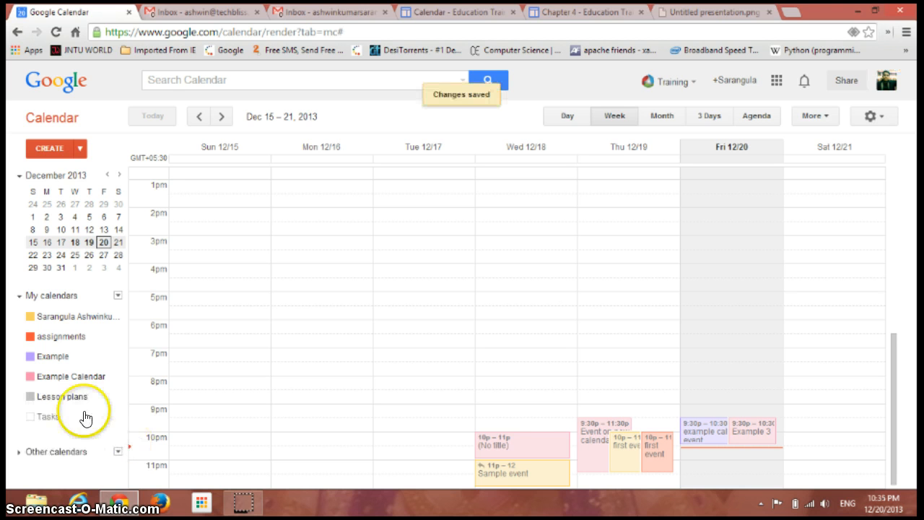
Colour the Lesson plans calendar blue and reopen its actions for adding an event
{"action": "left_click", "coordinate": [117, 396]}
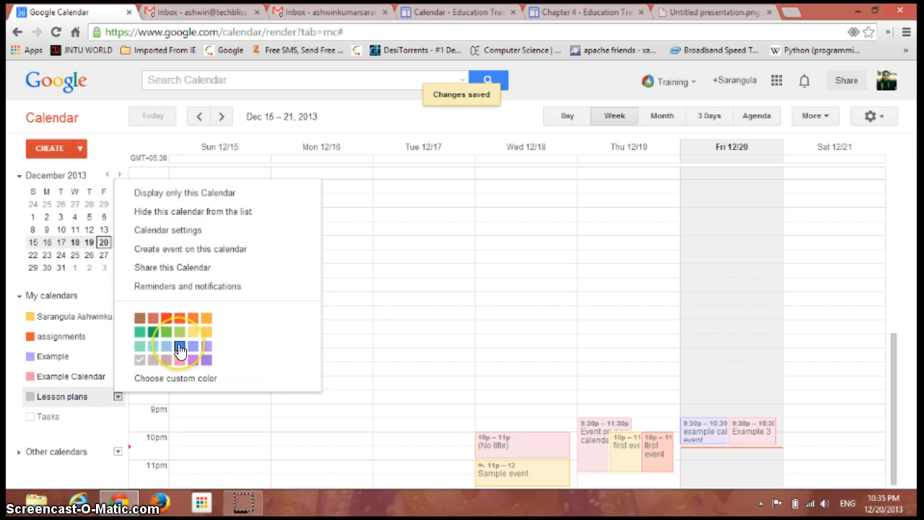
{"action": "left_click", "coordinate": [179, 347]}
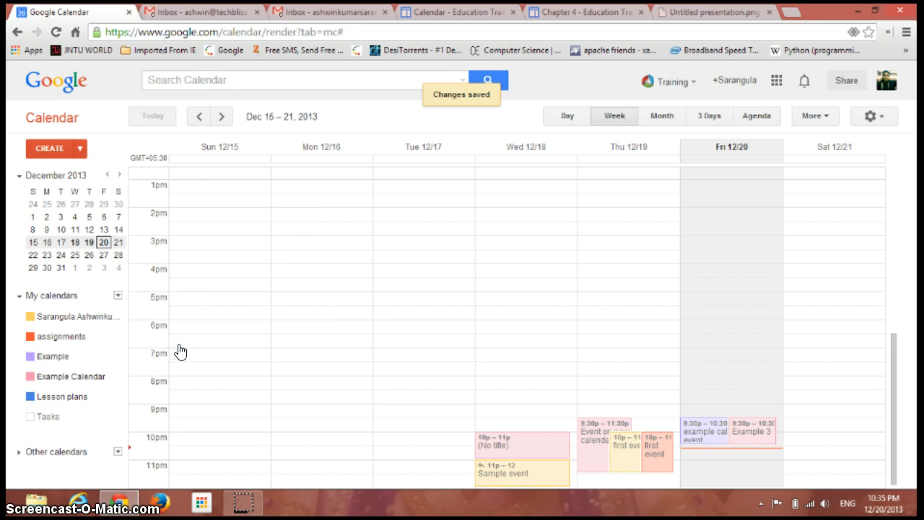
{"action": "mouse_move", "coordinate": [61, 395]}
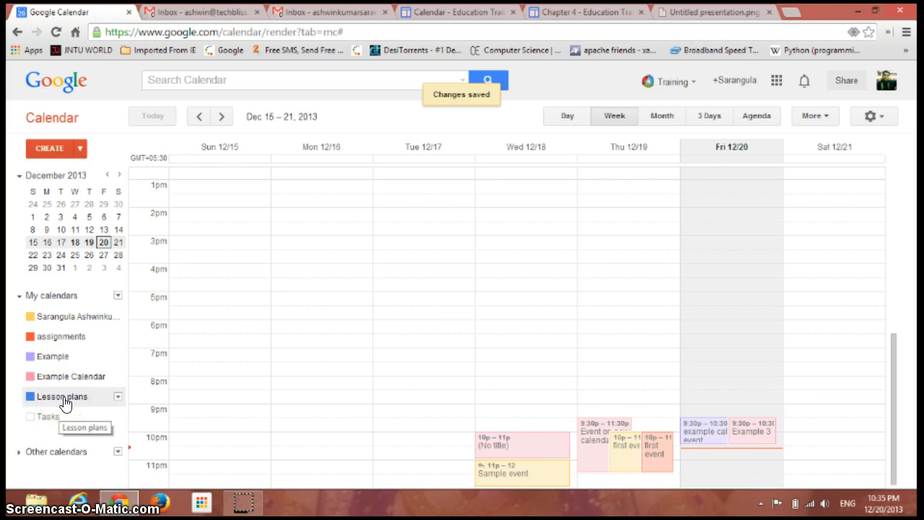
{"action": "mouse_move", "coordinate": [118, 398]}
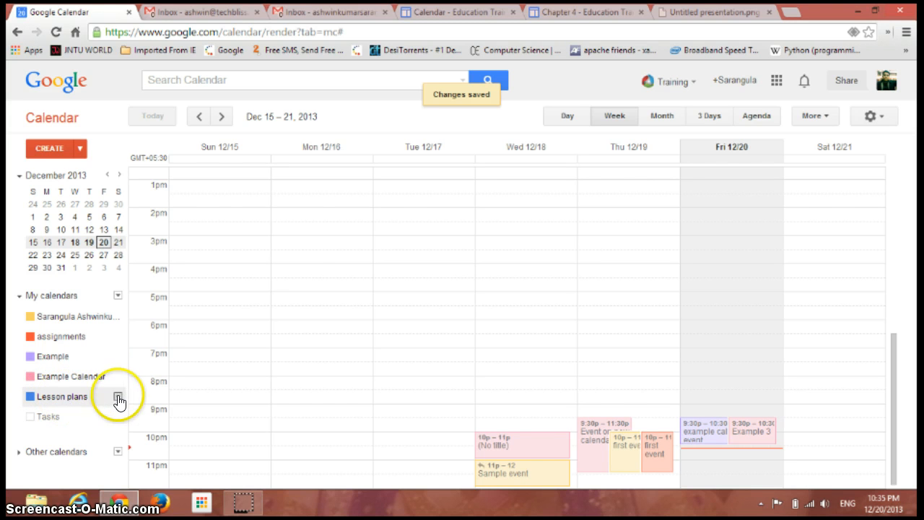
{"action": "left_click", "coordinate": [118, 395]}
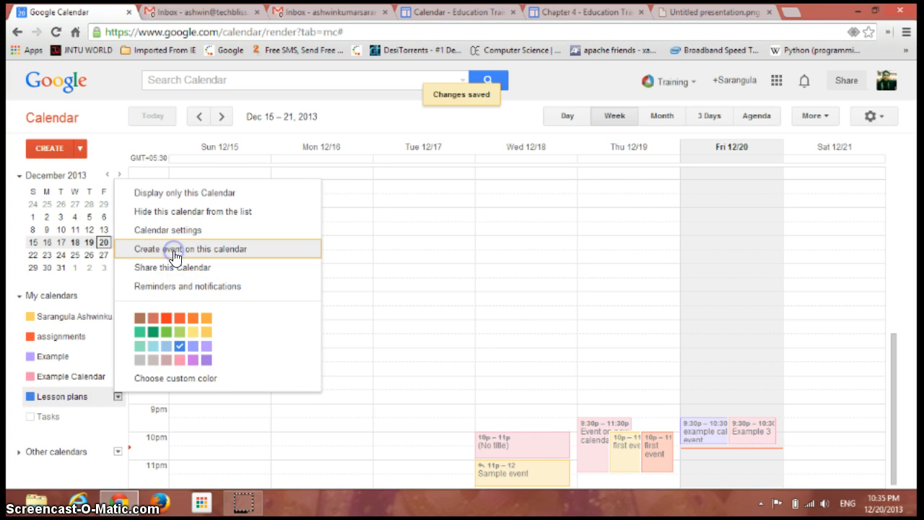
Start a Lesson plans event titled 'Frist period' dated December 21, 2013
{"action": "left_click", "coordinate": [189, 248]}
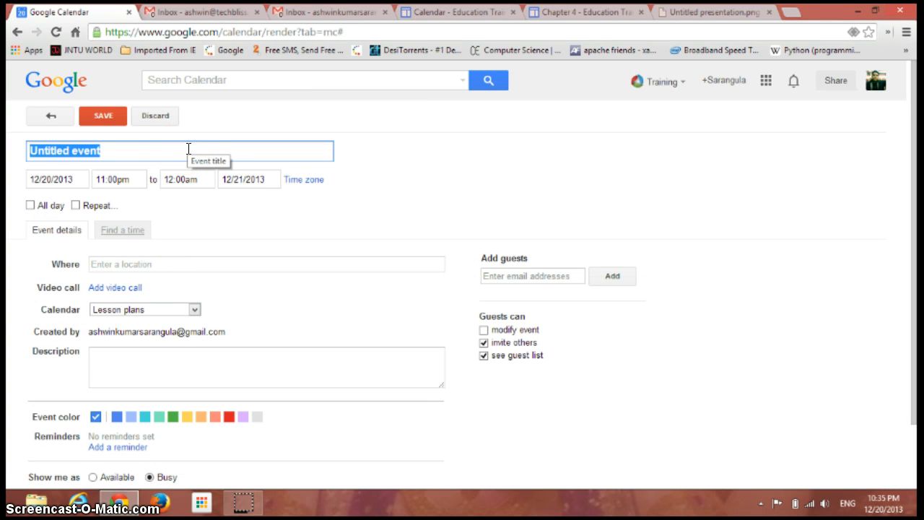
{"action": "type", "text": "Fri"}
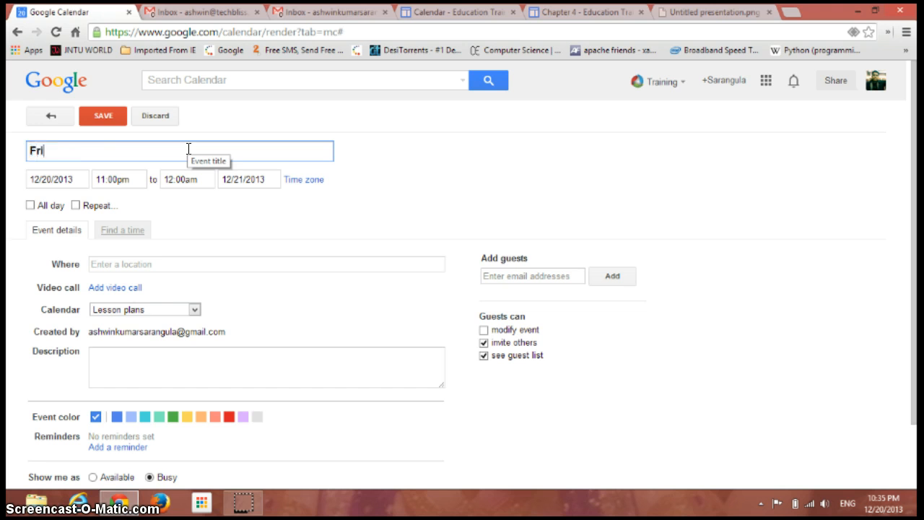
{"action": "type", "text": "st event"}
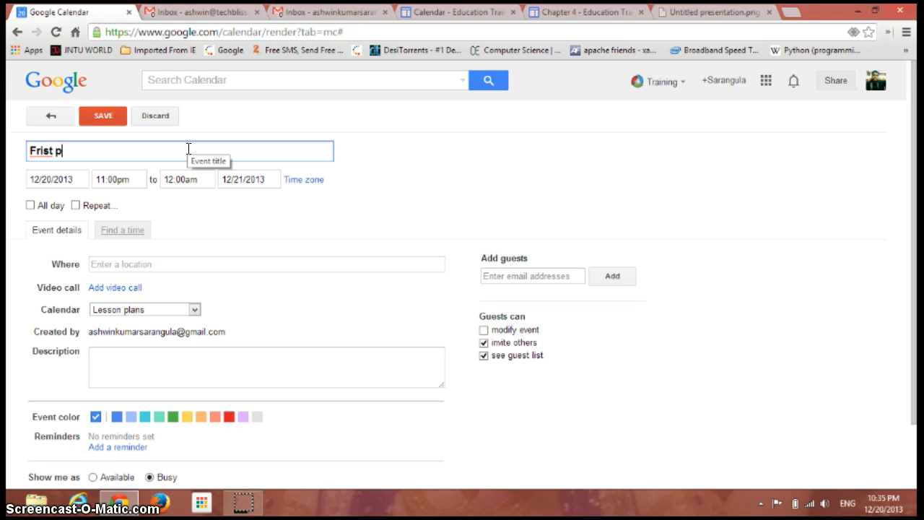
{"action": "type", "text": "eriod"}
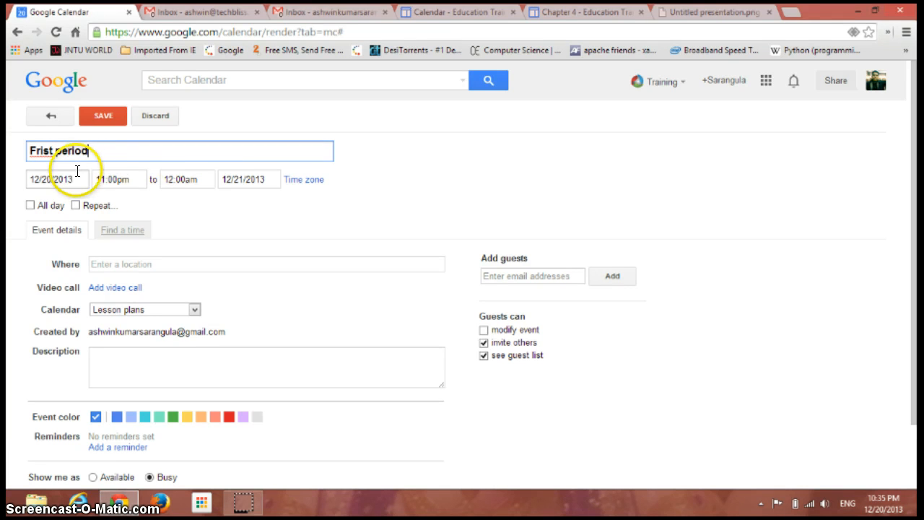
{"action": "left_click", "coordinate": [57, 179]}
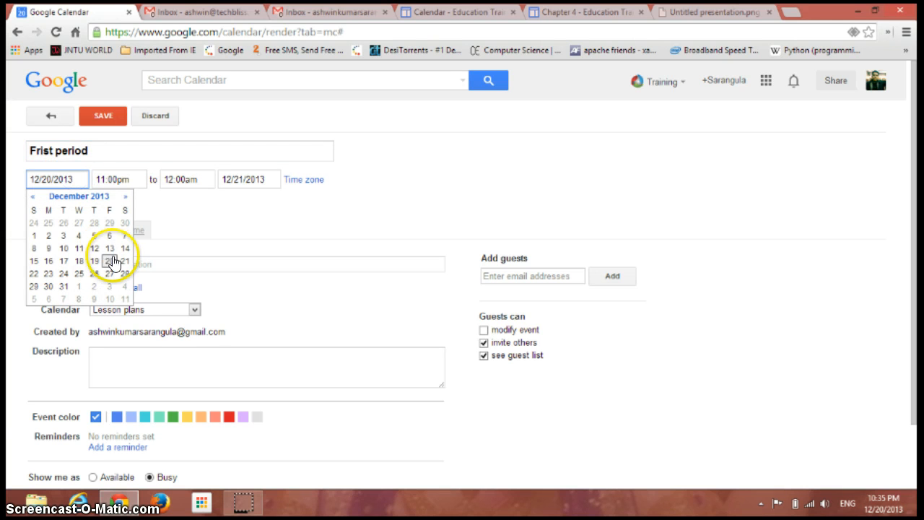
{"action": "left_click", "coordinate": [115, 259]}
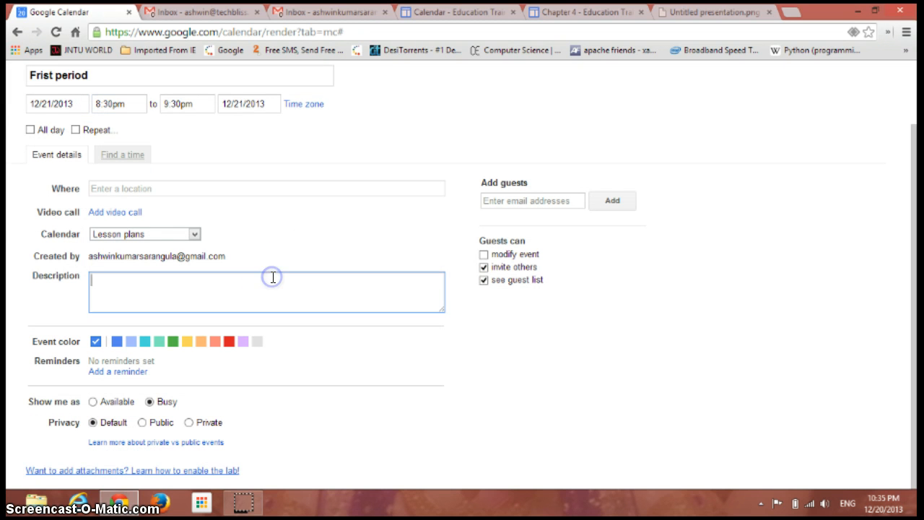
Describe it as 'This is the first period for learning Physics', fixing a typo midway
{"action": "type", "text": "This"}
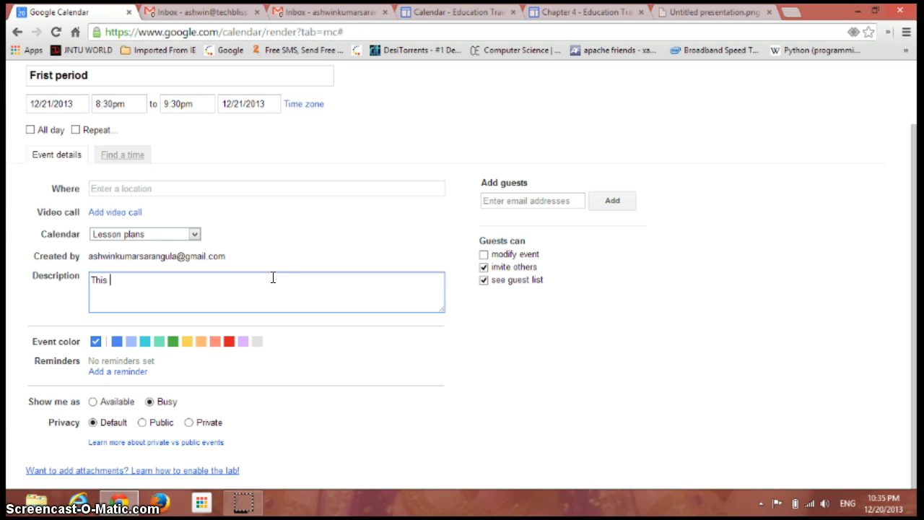
{"action": "type", "text": "is the fo"}
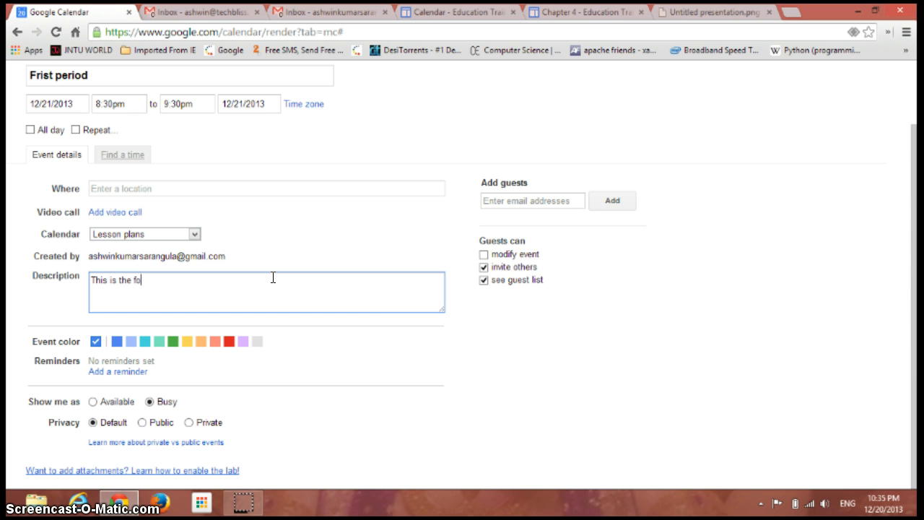
{"action": "type", "text": "st"}
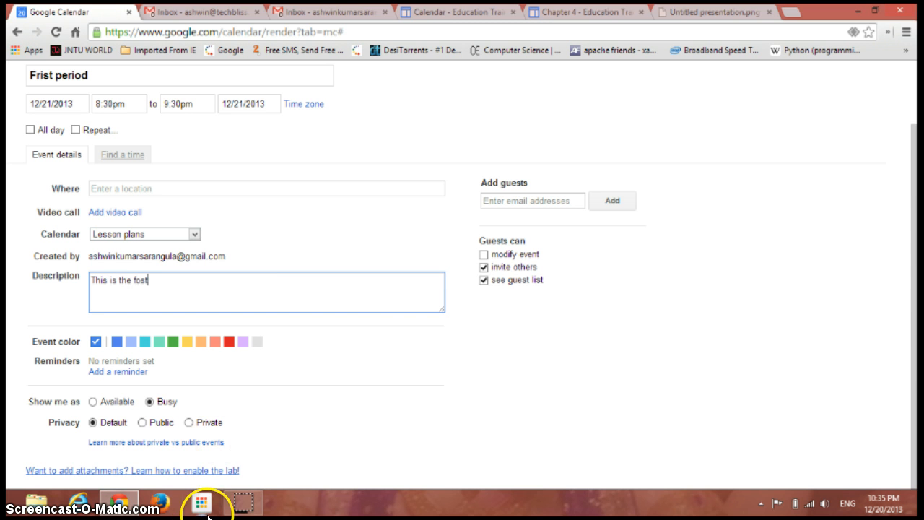
{"action": "key", "text": "Backspace"}
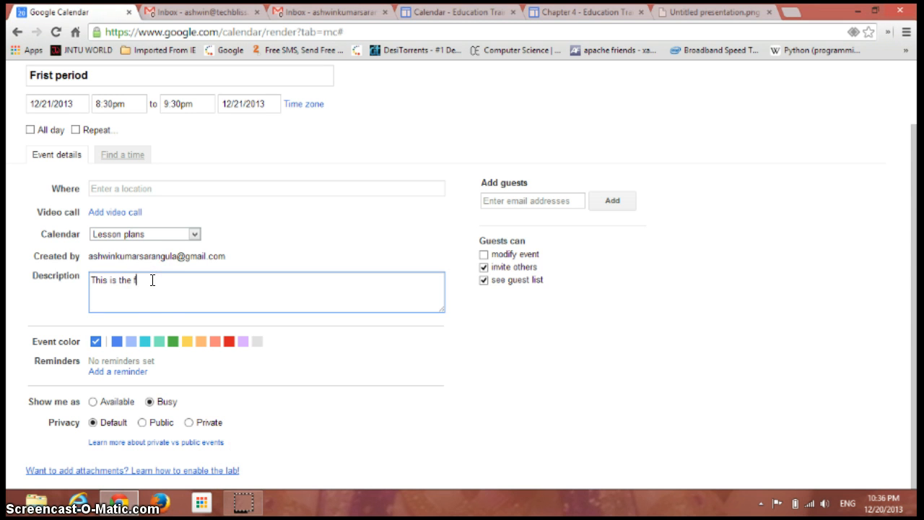
{"action": "type", "text": "irst"}
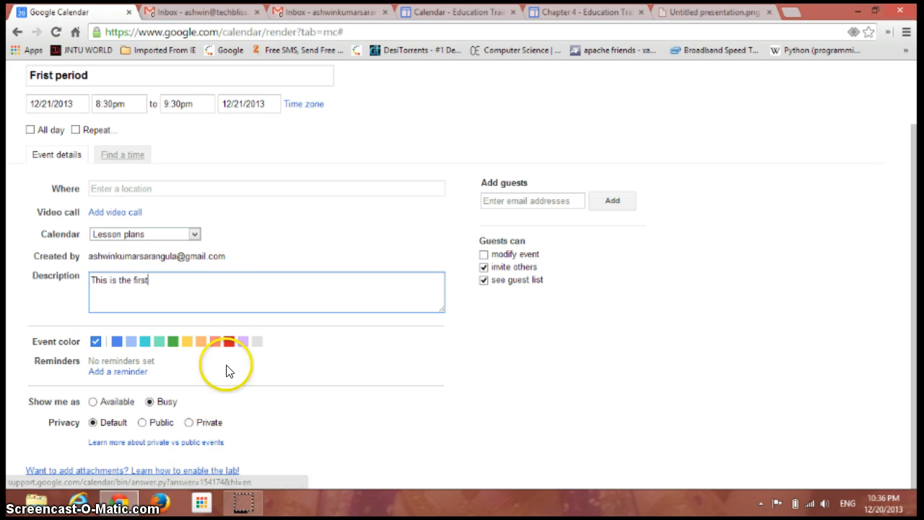
{"action": "type", "text": "period"}
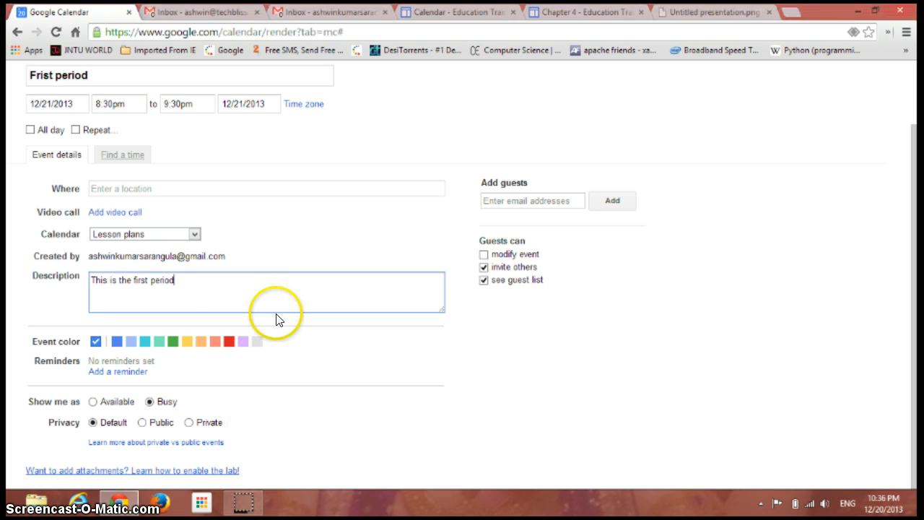
{"action": "type", "text": "for P"}
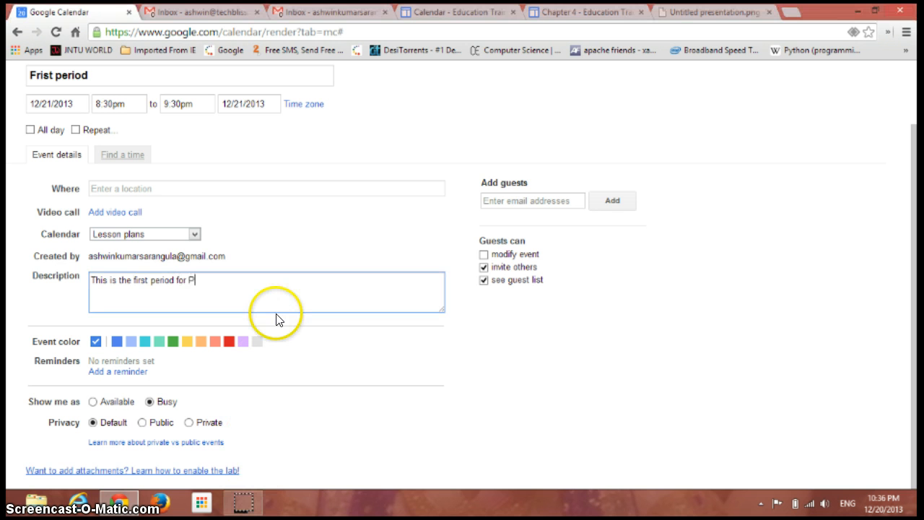
{"action": "type", "text": "lear"}
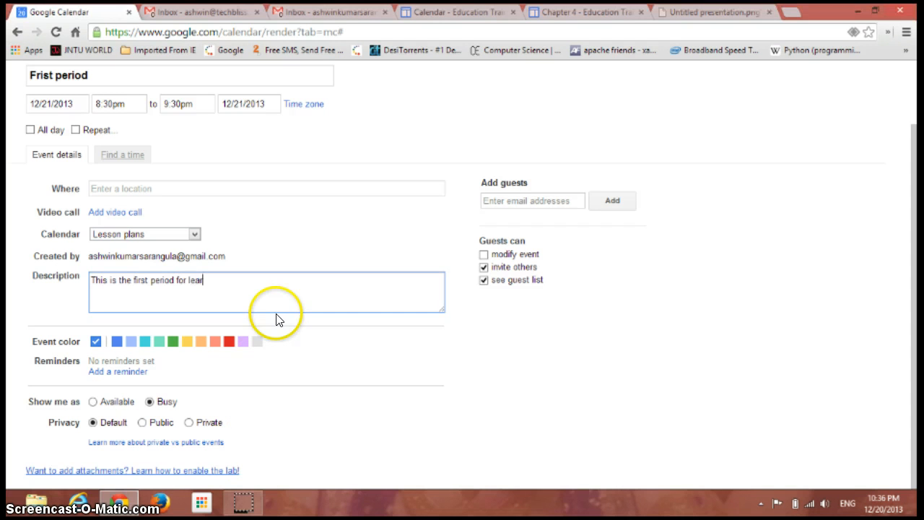
{"action": "type", "text": "ning Phy"}
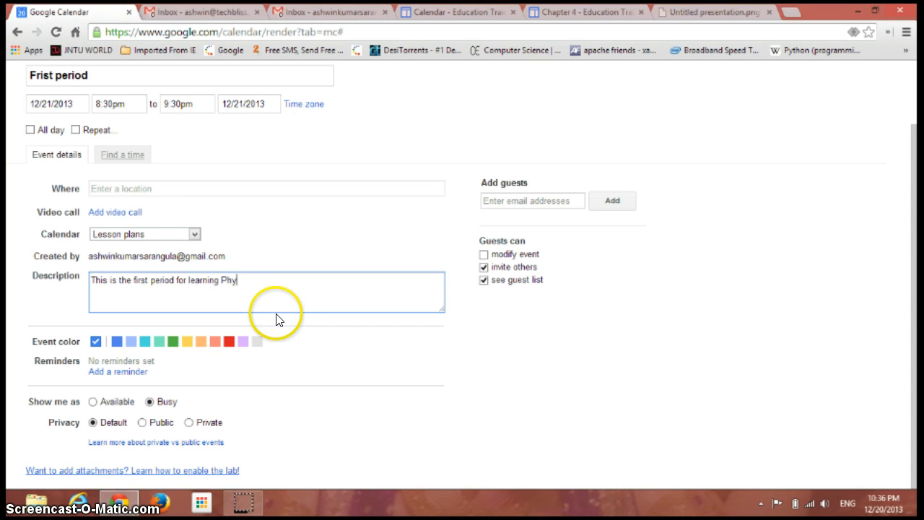
{"action": "type", "text": "sics"}
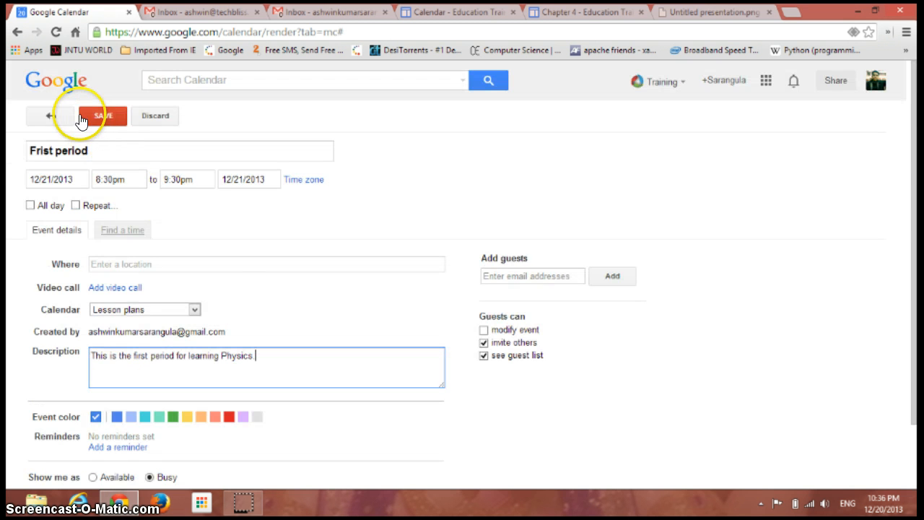
Save the Frist period event and reopen the Lesson plans calendar's options
{"action": "left_click", "coordinate": [102, 116]}
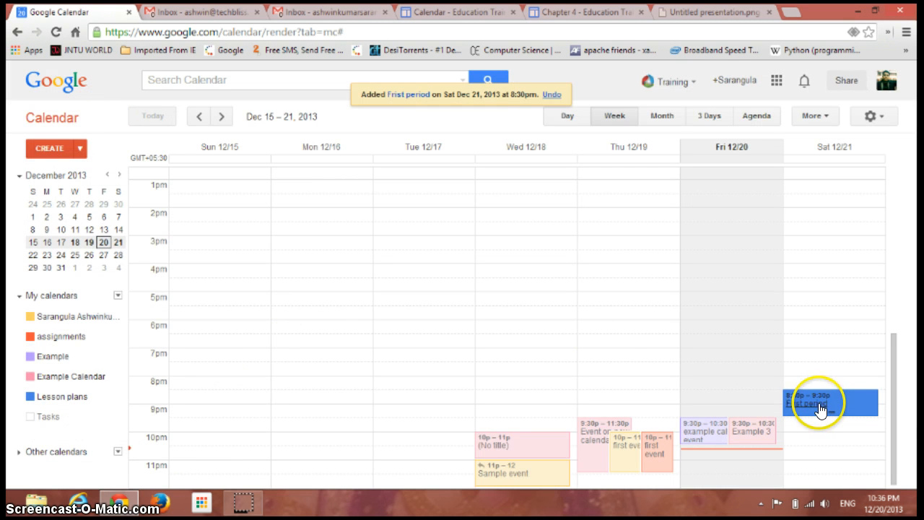
{"action": "mouse_move", "coordinate": [124, 319]}
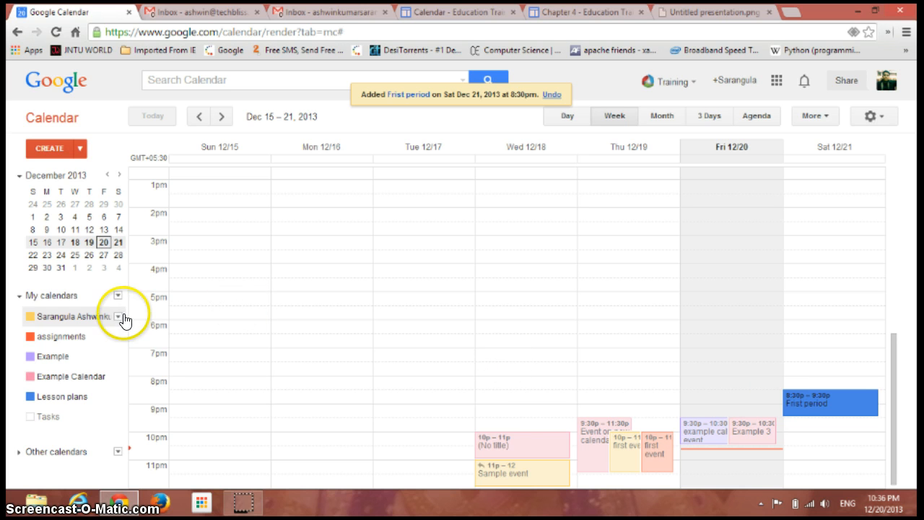
{"action": "mouse_move", "coordinate": [108, 396]}
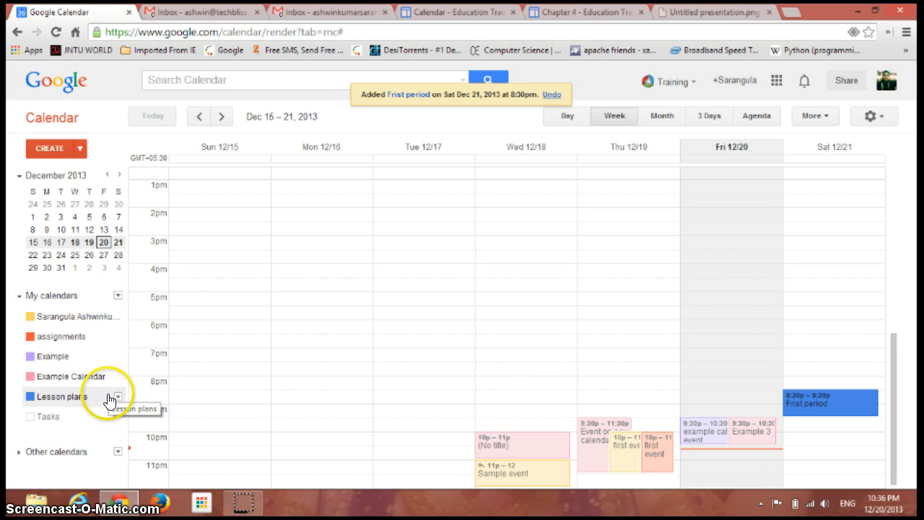
{"action": "left_click", "coordinate": [117, 396]}
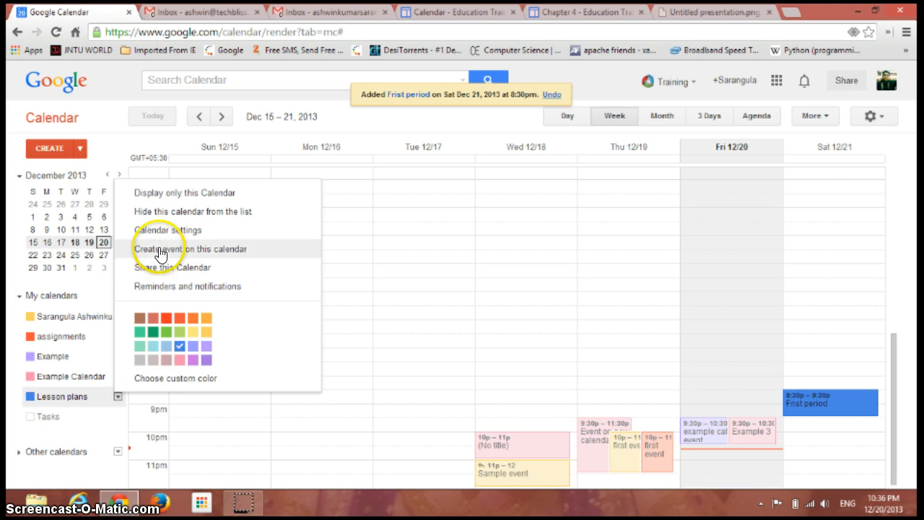
Start a Lesson plans event titled 'Second period' beginning at 9:30pm
{"action": "left_click", "coordinate": [191, 249]}
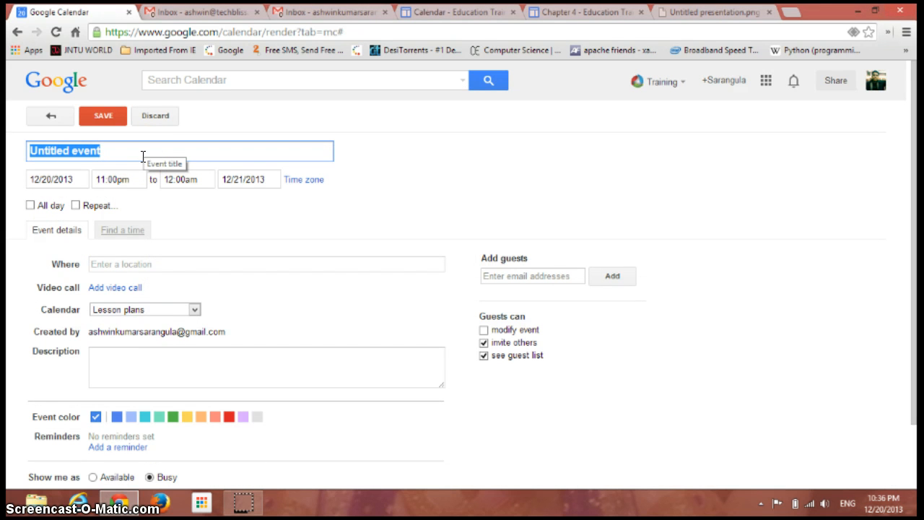
{"action": "type", "text": "Se"}
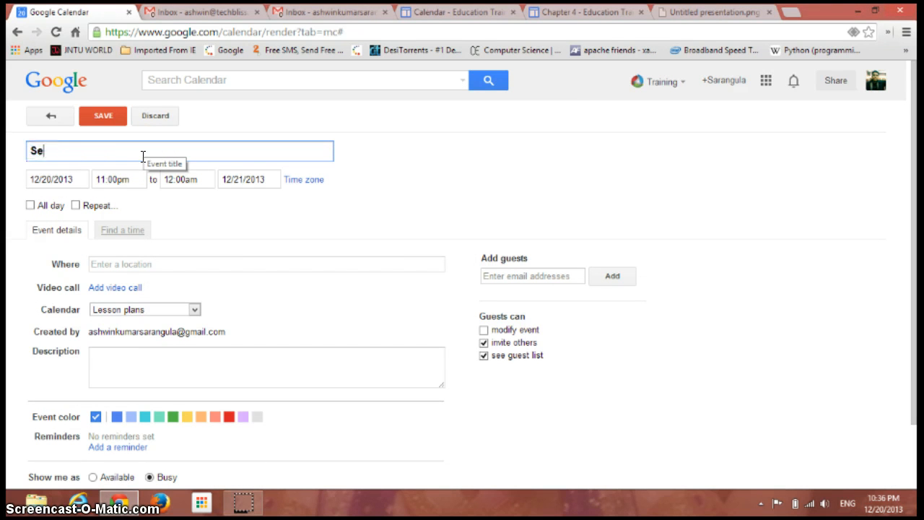
{"action": "type", "text": "cond"}
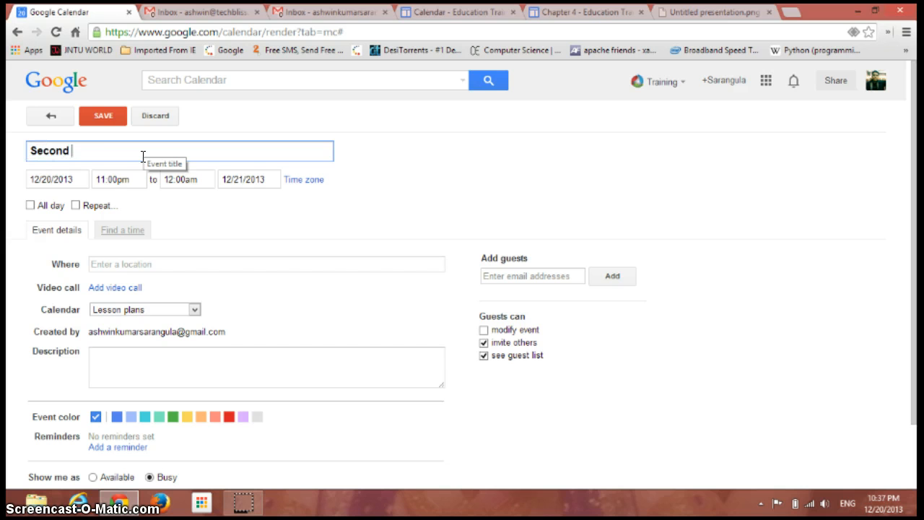
{"action": "type", "text": "period"}
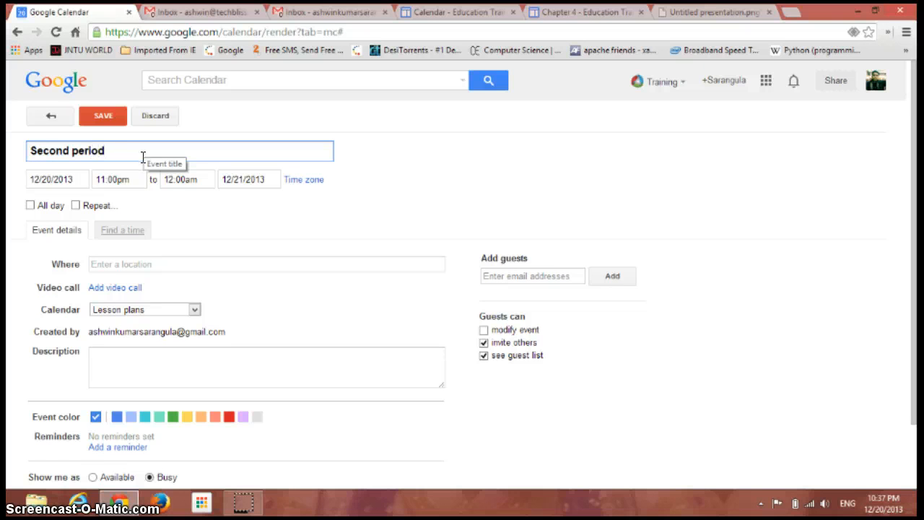
{"action": "left_click", "coordinate": [58, 179]}
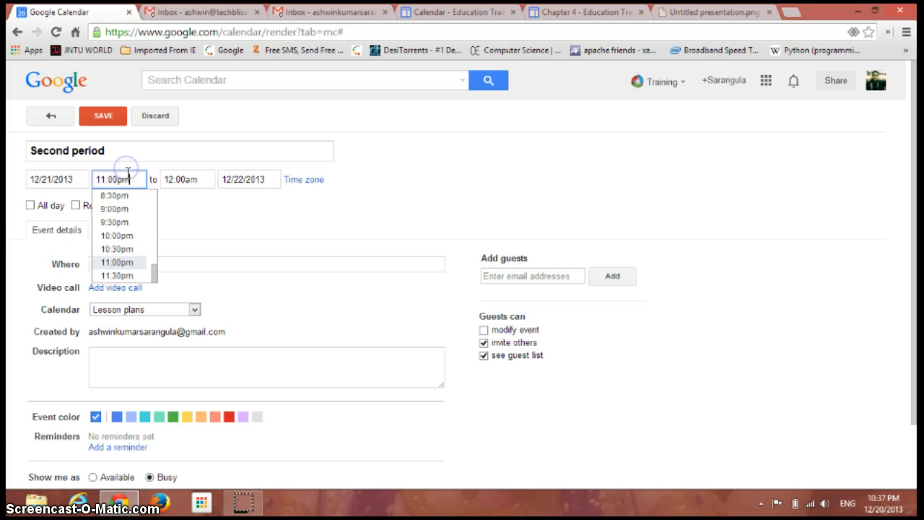
{"action": "left_click", "coordinate": [114, 223]}
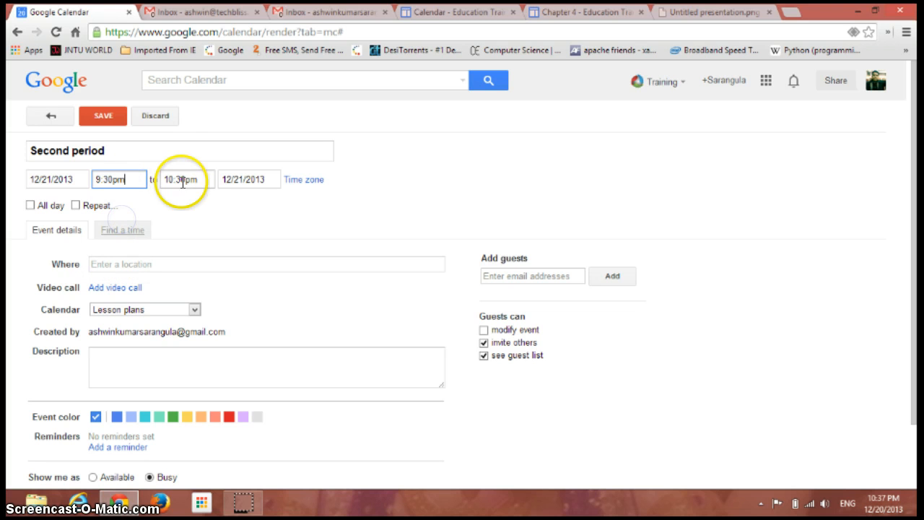
Describe it as 'This is the time for learning Mathematics'
{"action": "left_click", "coordinate": [266, 367]}
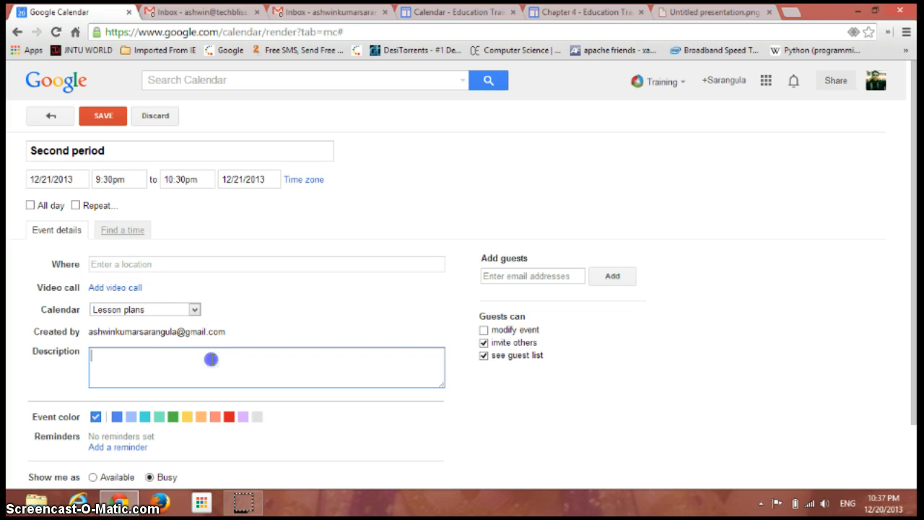
{"action": "type", "text": "1"}
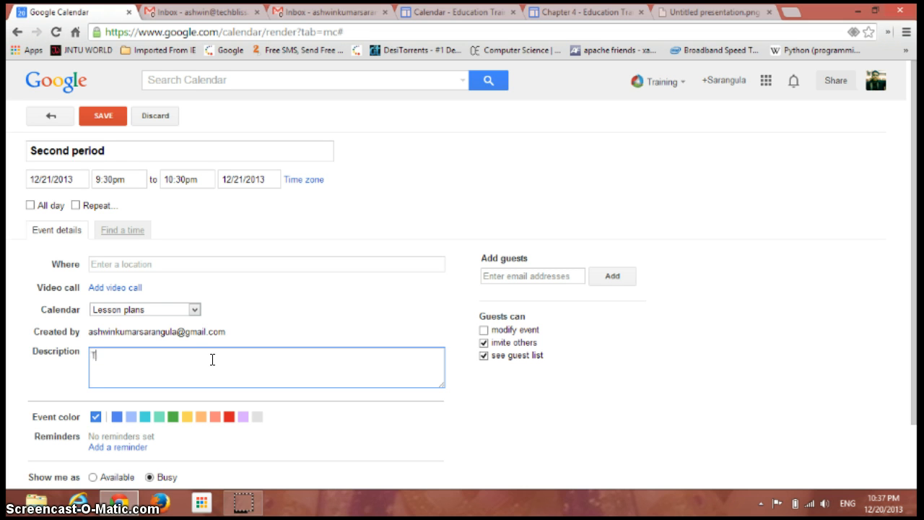
{"action": "type", "text": "This is the"}
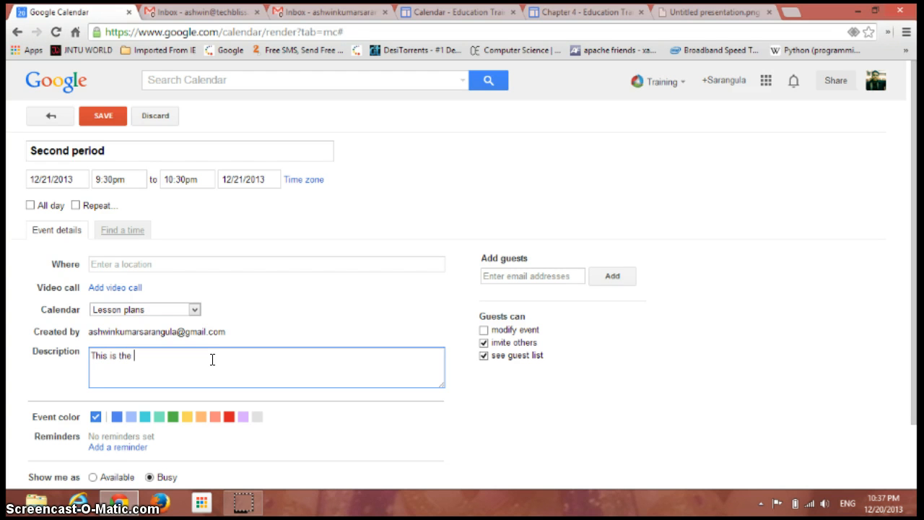
{"action": "type", "text": "time for"}
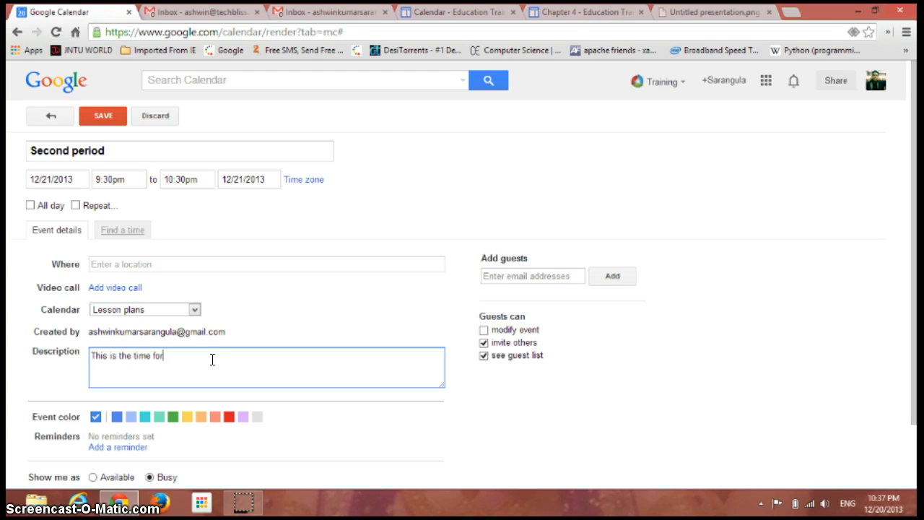
{"action": "type", "text": "lear"}
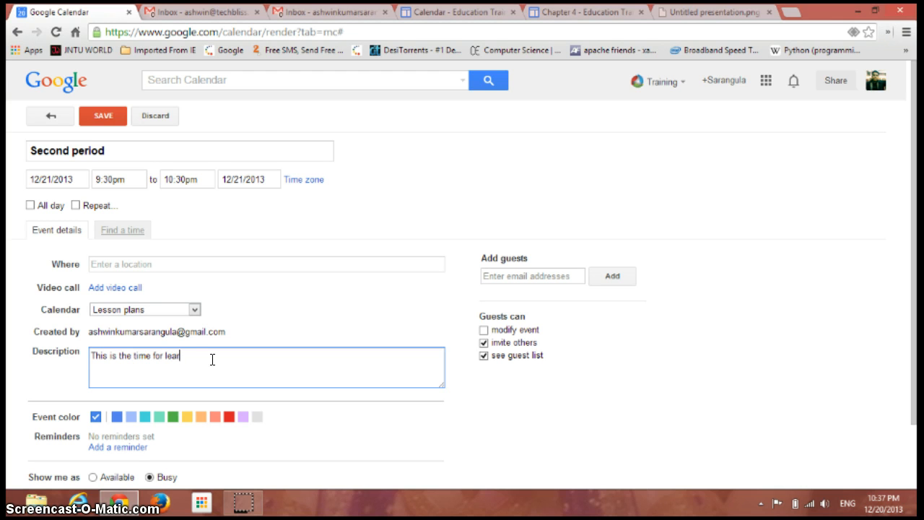
{"action": "type", "text": "ning"}
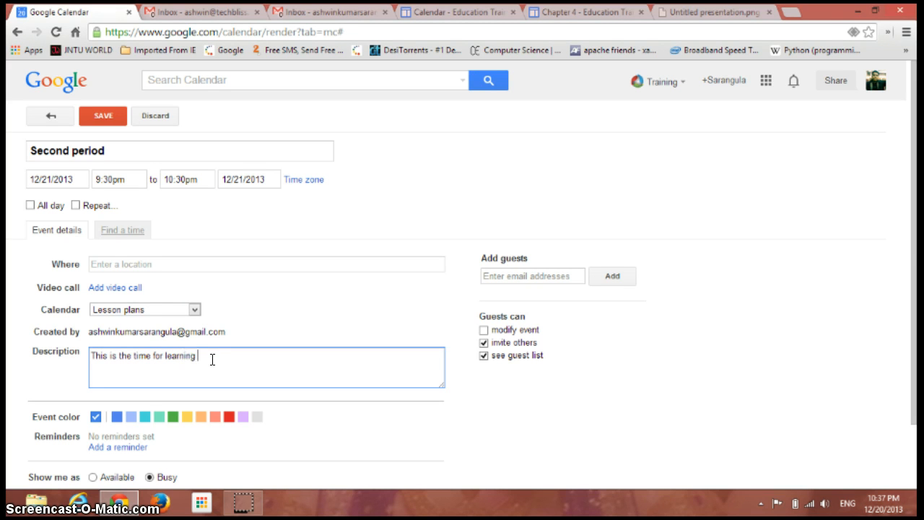
{"action": "type", "text": "Maths"}
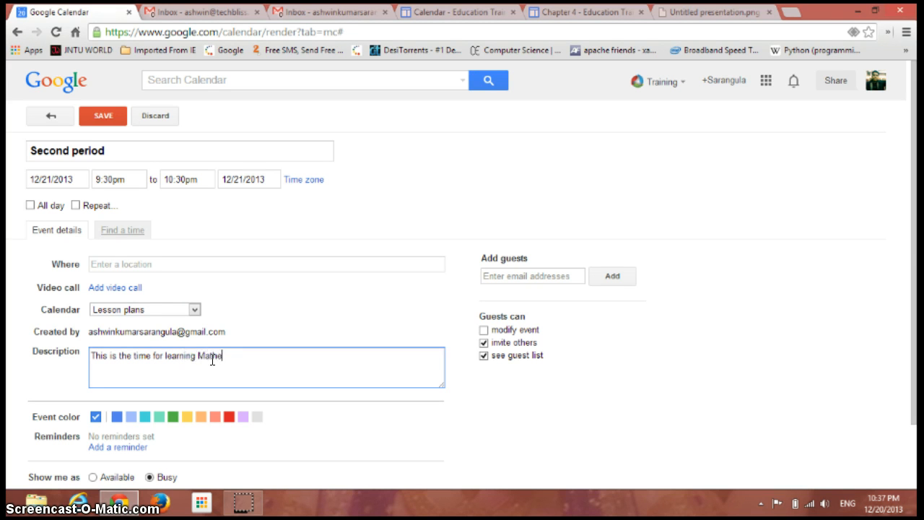
{"action": "type", "text": "matics."}
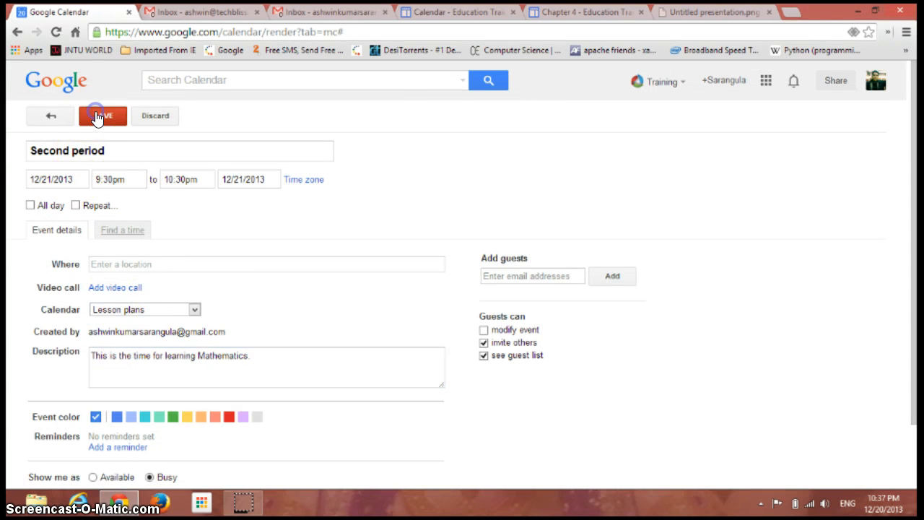
Save the Second period event and reopen the Lesson plans calendar's actions
{"action": "left_click", "coordinate": [101, 115]}
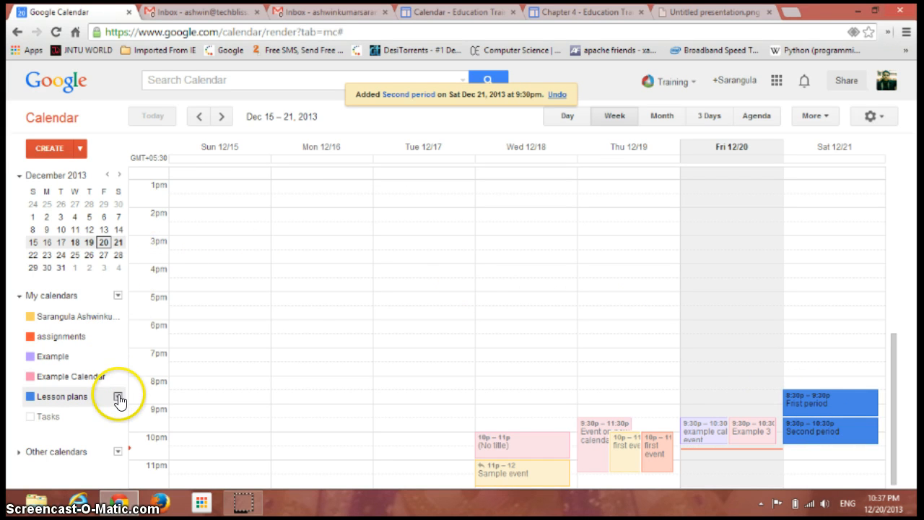
{"action": "left_click", "coordinate": [118, 396]}
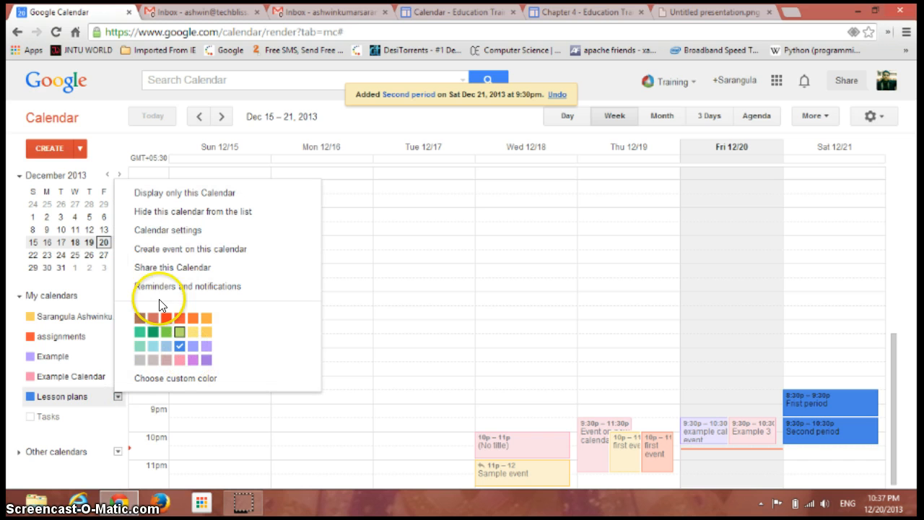
Start a Lesson plans event titled 'Third period' with description 'Break'
{"action": "left_click", "coordinate": [190, 248]}
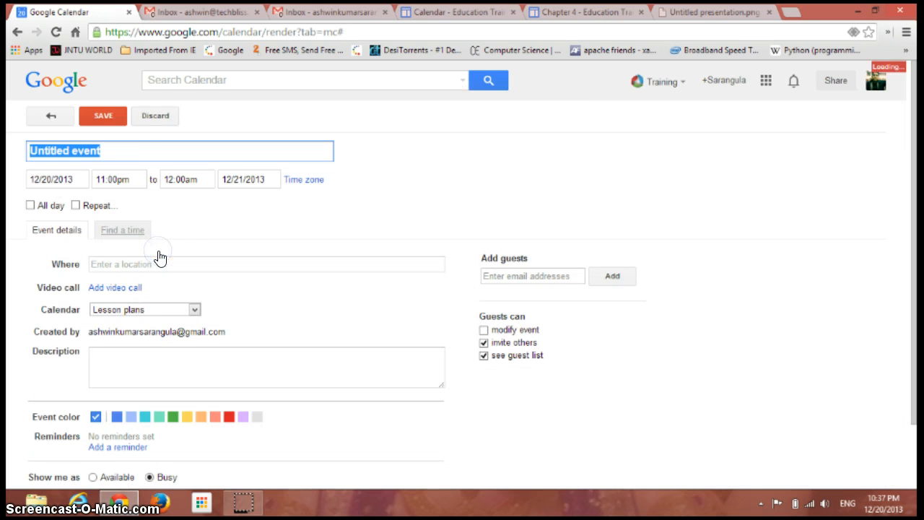
{"action": "type", "text": "Th"}
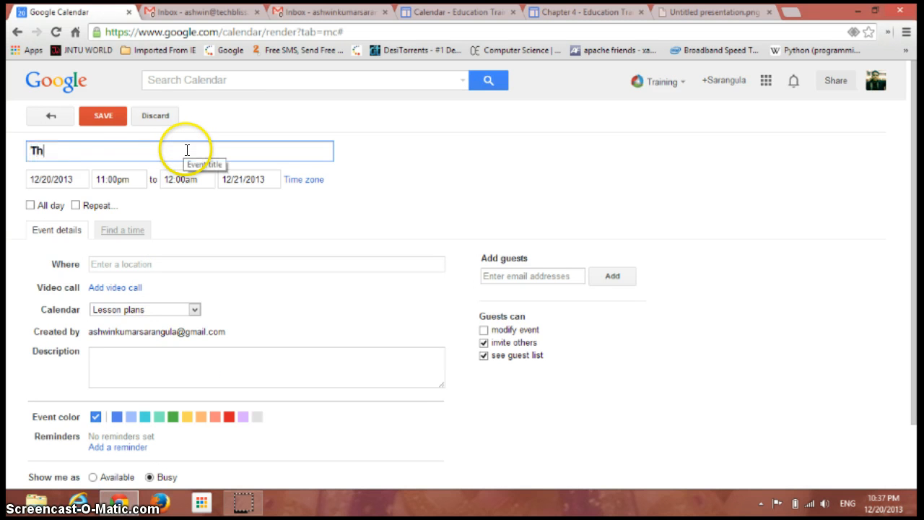
{"action": "type", "text": "ird period"}
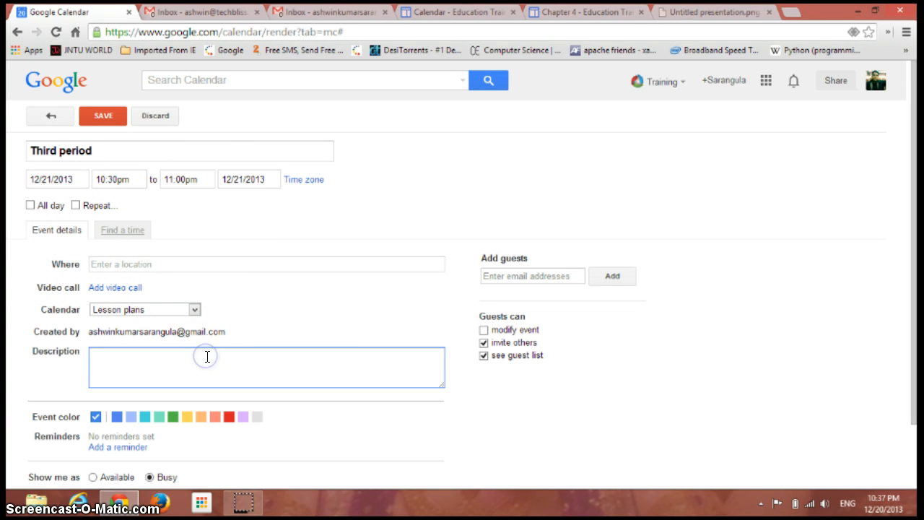
{"action": "type", "text": "Break"}
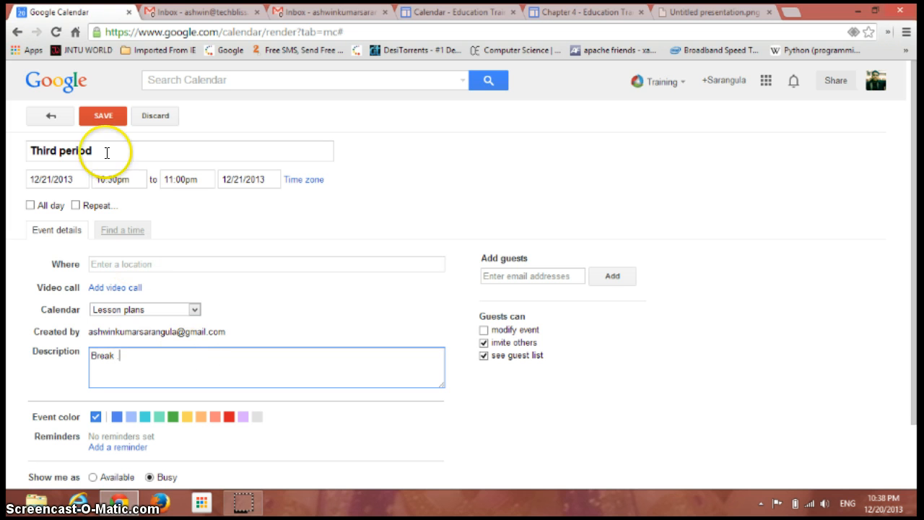
Save the Third period event and display only the Lesson plans calendar
{"action": "left_click", "coordinate": [103, 116]}
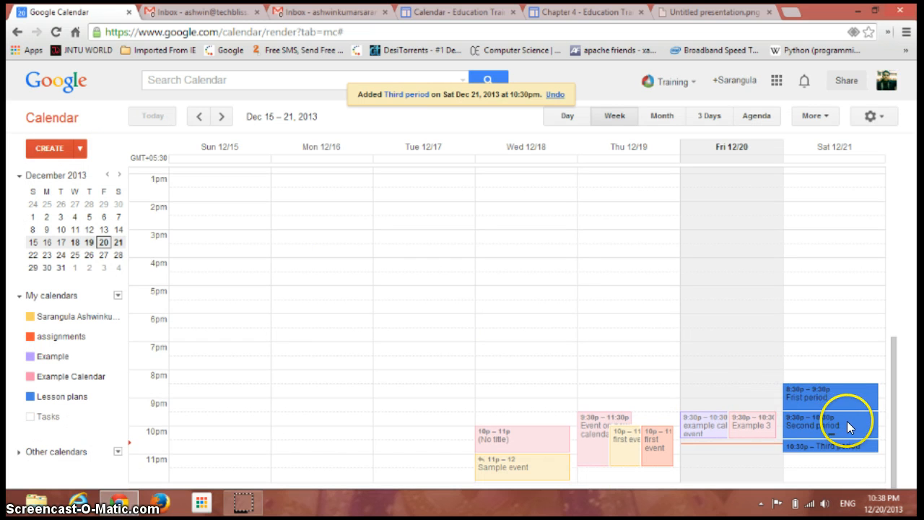
{"action": "mouse_move", "coordinate": [107, 398]}
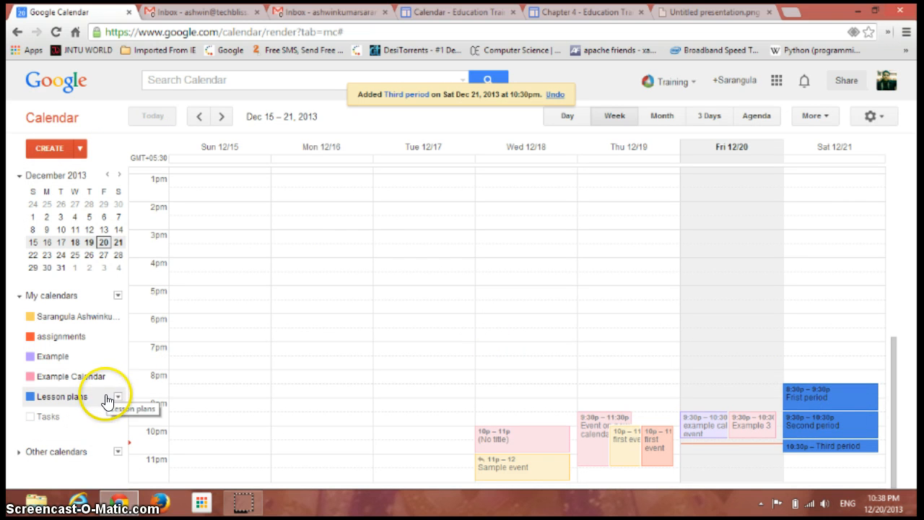
{"action": "left_click", "coordinate": [29, 395]}
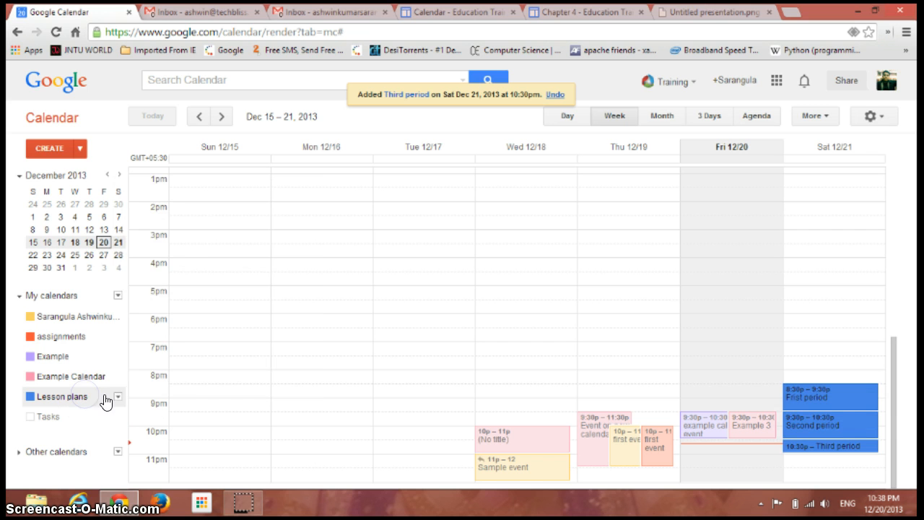
{"action": "left_click", "coordinate": [119, 395]}
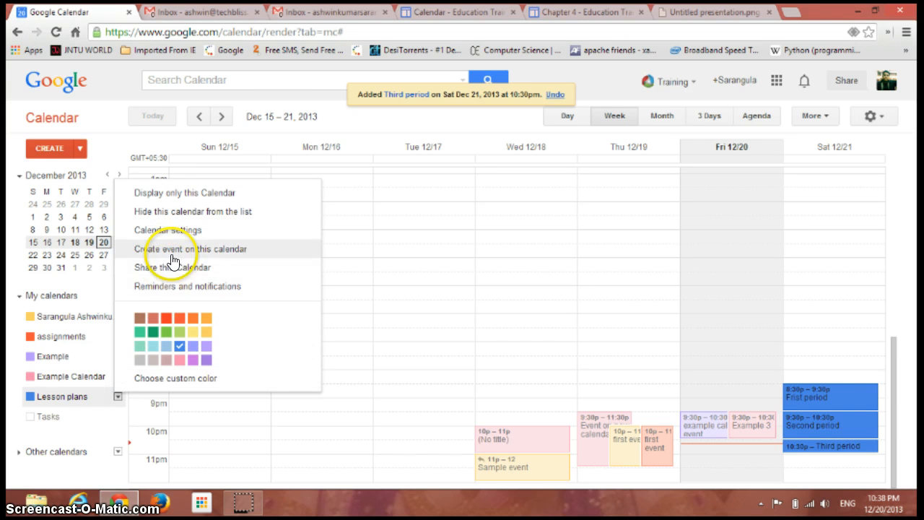
{"action": "mouse_move", "coordinate": [186, 194]}
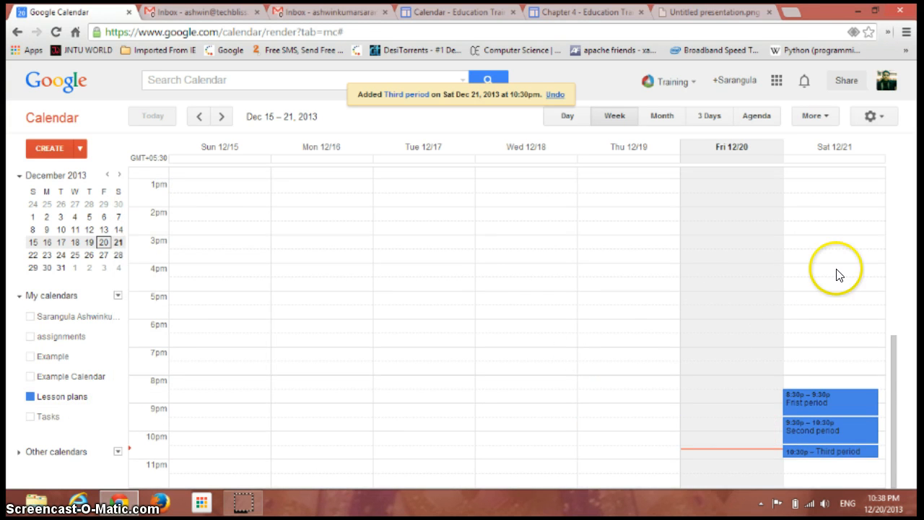
{"action": "mouse_move", "coordinate": [817, 378]}
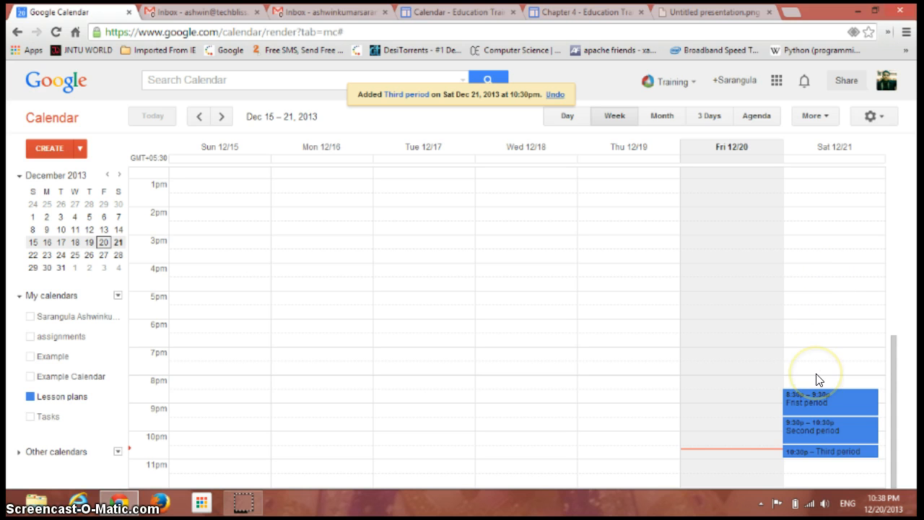
{"action": "mouse_move", "coordinate": [808, 329]}
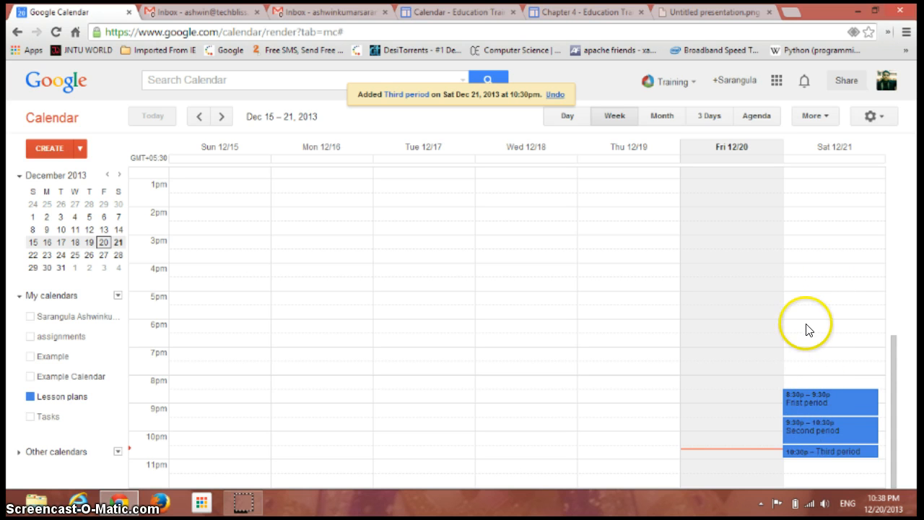
{"action": "mouse_move", "coordinate": [794, 223]}
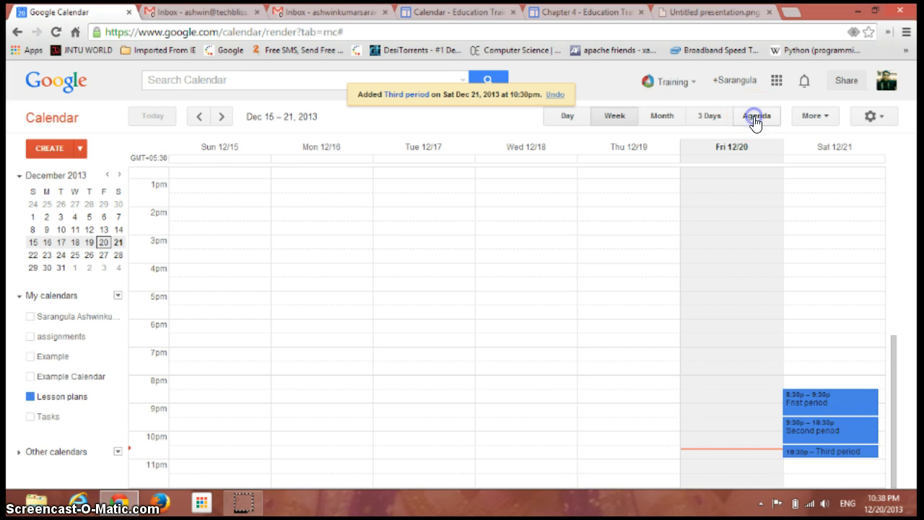
Switch to Agenda view, expand all event details and reach Print via the More menu
{"action": "left_click", "coordinate": [757, 115]}
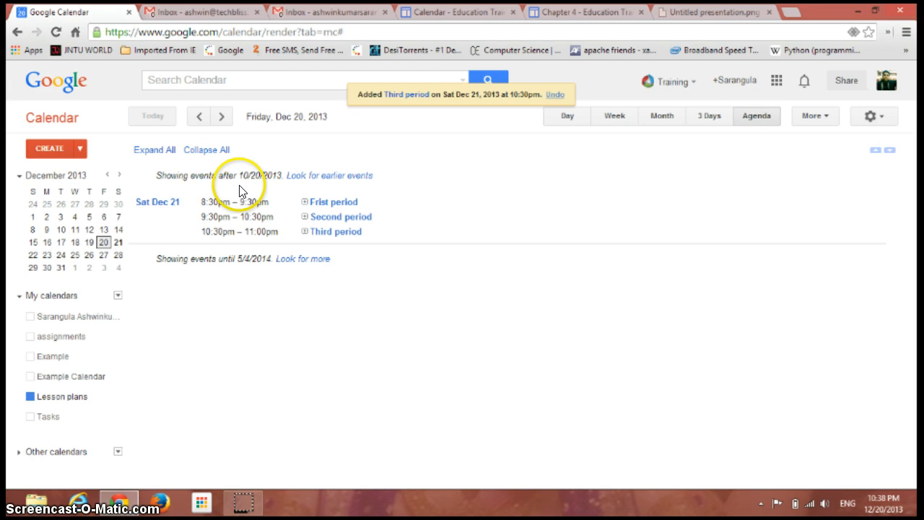
{"action": "mouse_move", "coordinate": [234, 205]}
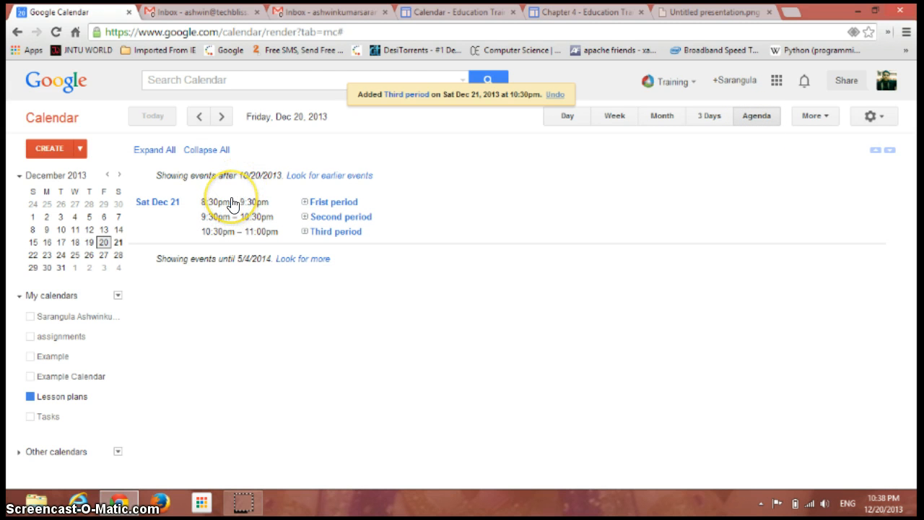
{"action": "mouse_move", "coordinate": [234, 205]}
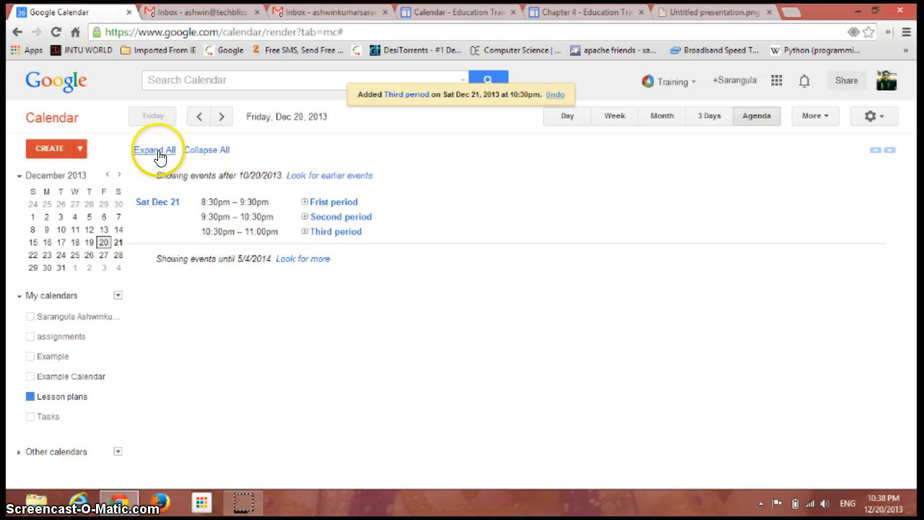
{"action": "left_click", "coordinate": [153, 149]}
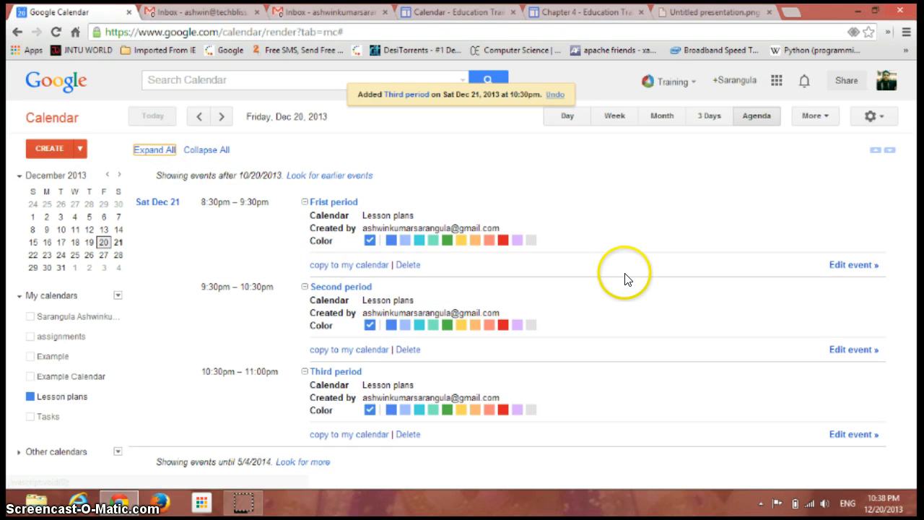
{"action": "mouse_move", "coordinate": [634, 289]}
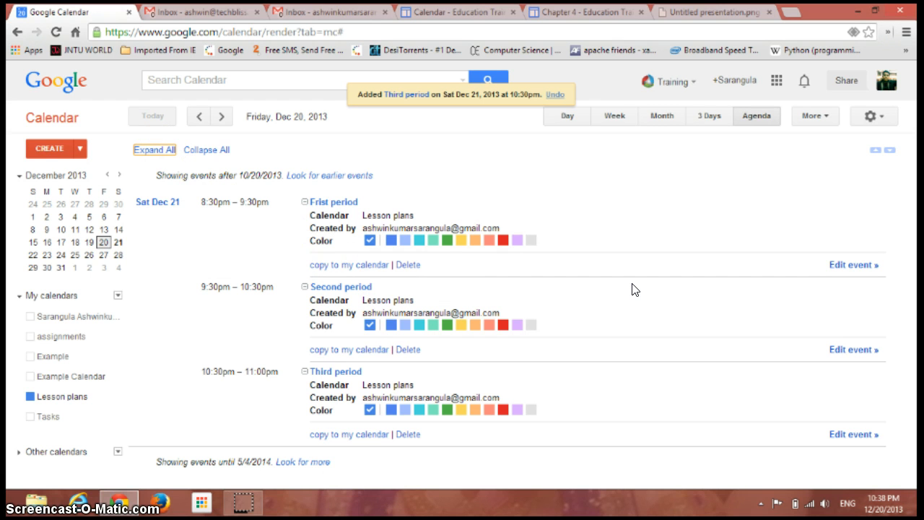
{"action": "mouse_move", "coordinate": [643, 375]}
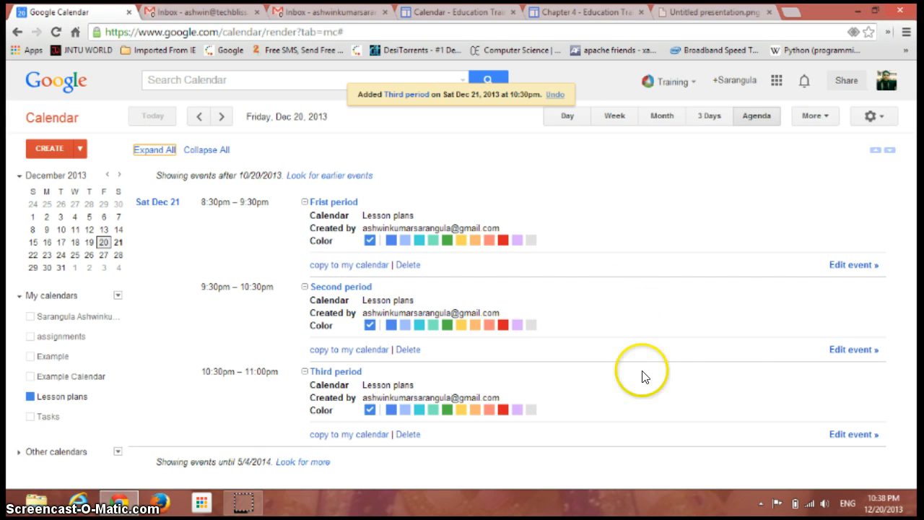
{"action": "mouse_move", "coordinate": [578, 271]}
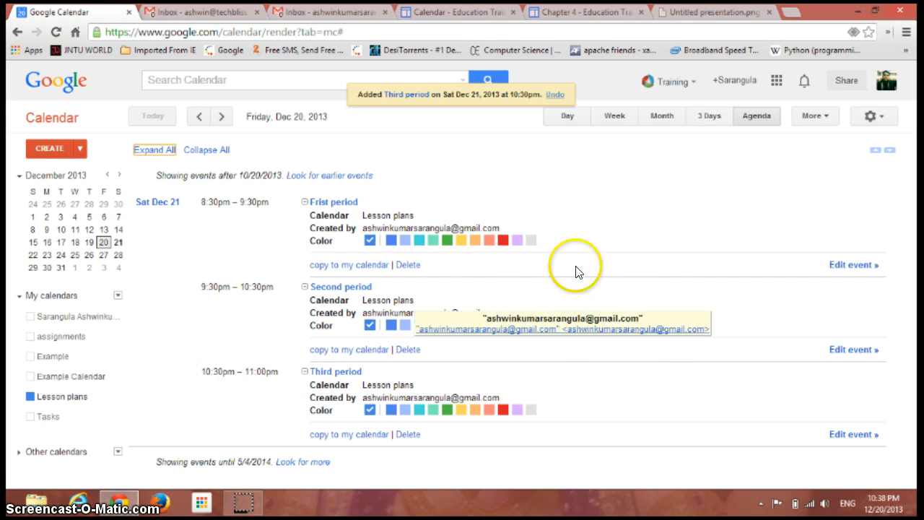
{"action": "left_click", "coordinate": [811, 115]}
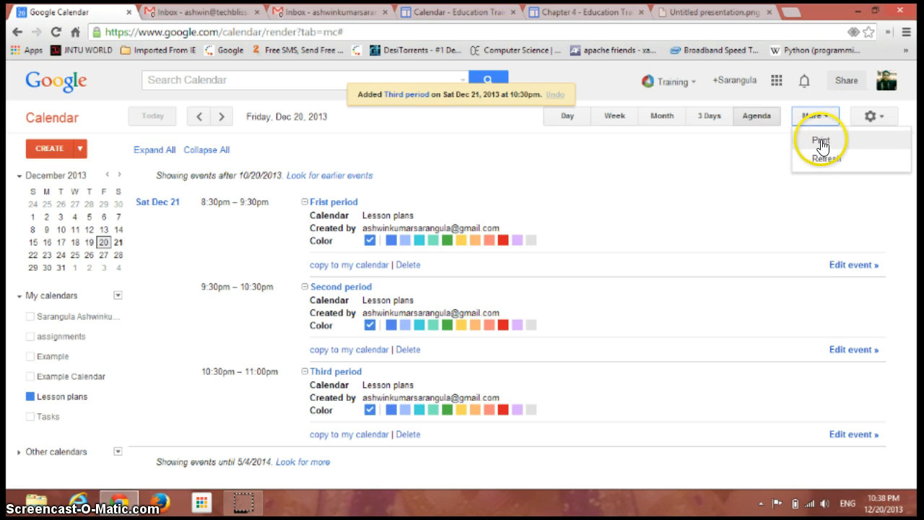
{"action": "left_click", "coordinate": [820, 138]}
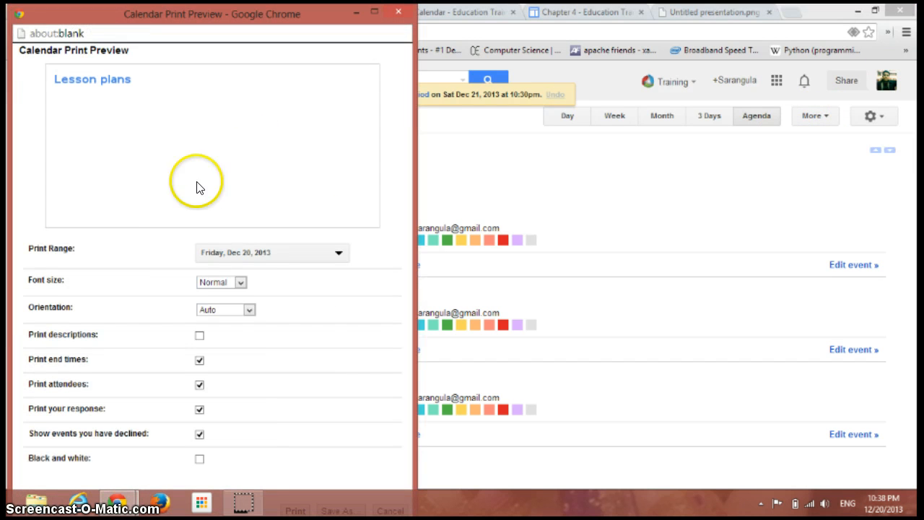
{"action": "mouse_move", "coordinate": [104, 81]}
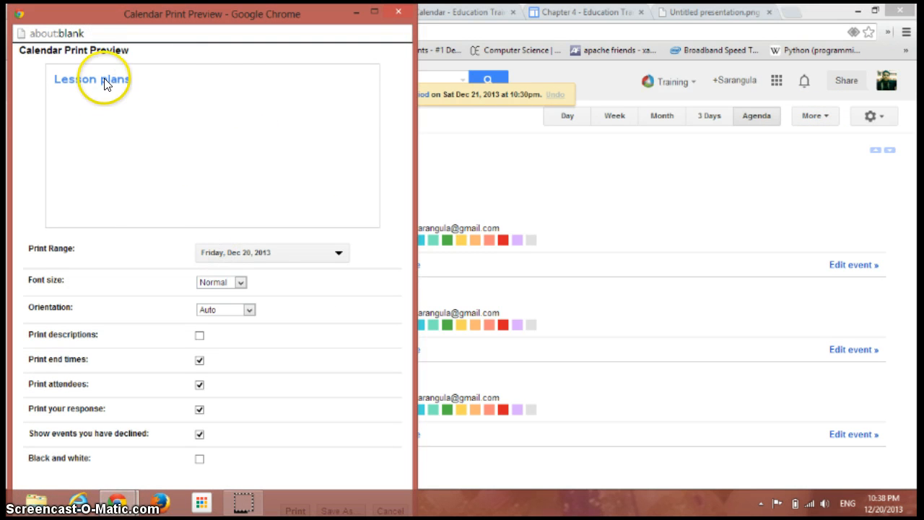
{"action": "mouse_move", "coordinate": [250, 309]}
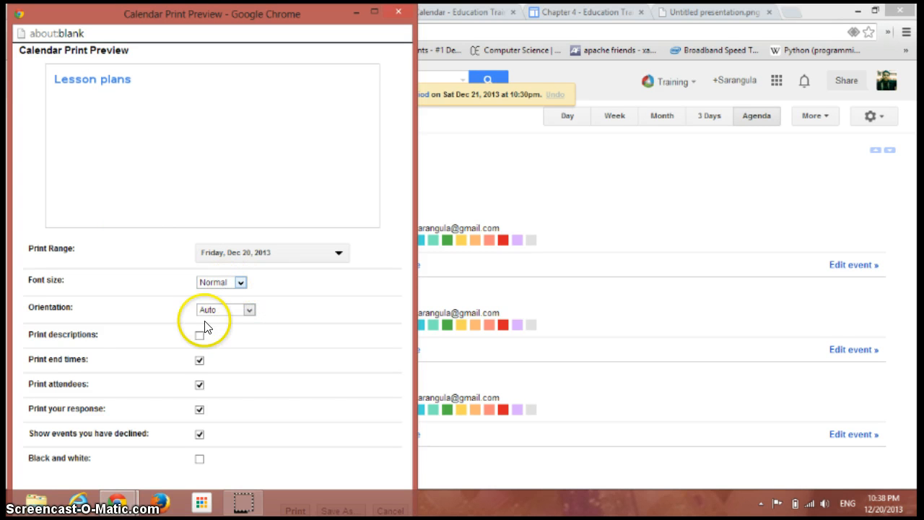
{"action": "mouse_move", "coordinate": [166, 343]}
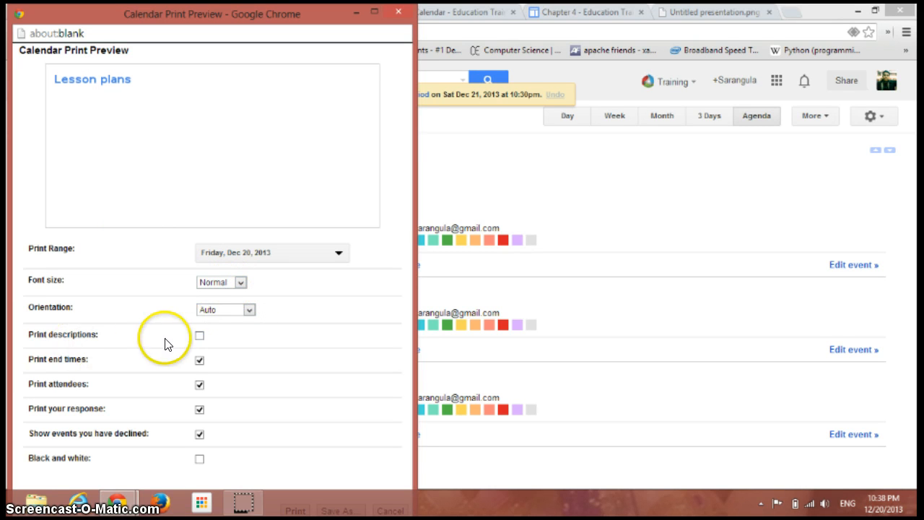
{"action": "left_click", "coordinate": [199, 335]}
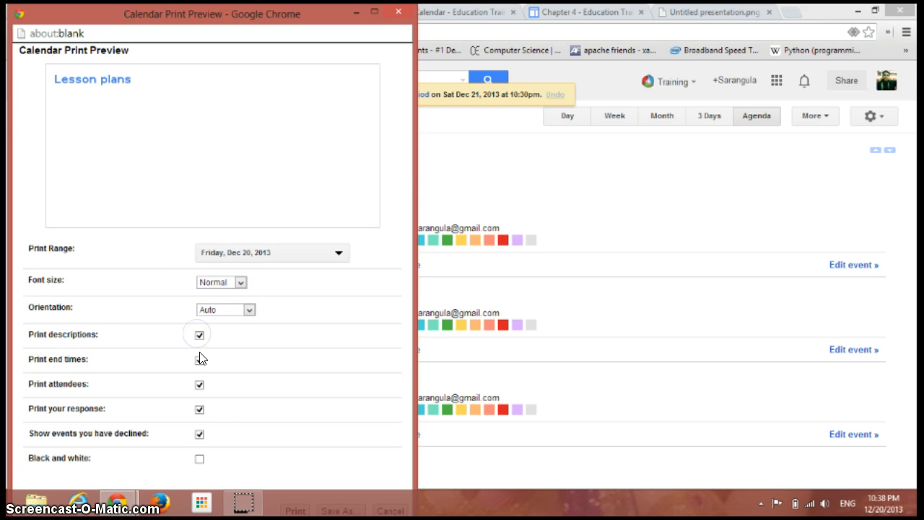
{"action": "left_click", "coordinate": [200, 360]}
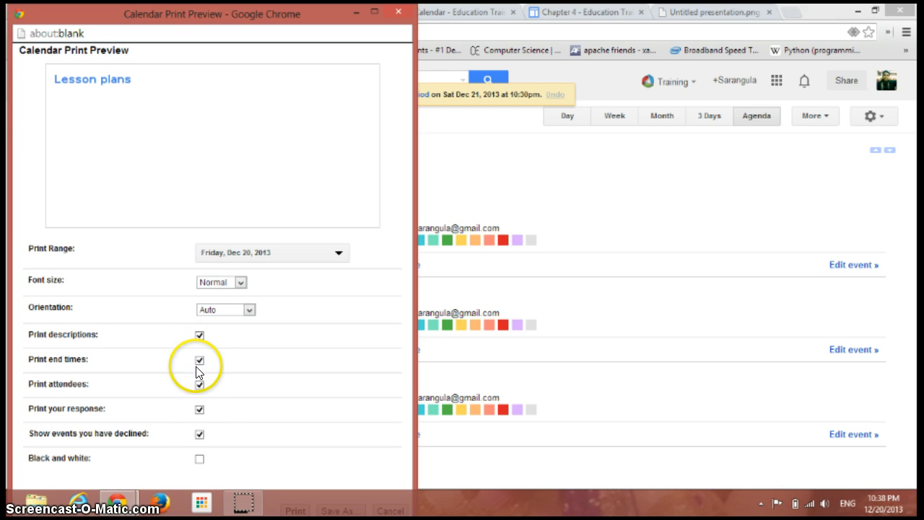
{"action": "left_click", "coordinate": [199, 408]}
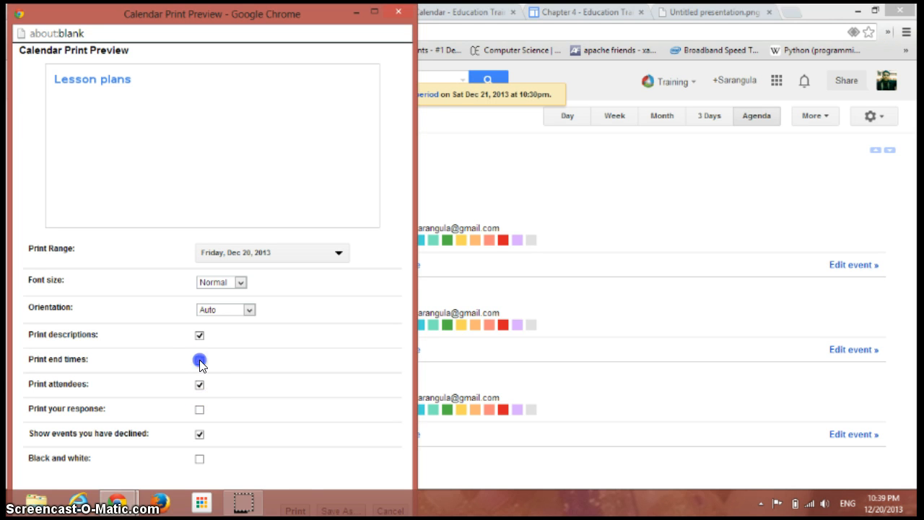
{"action": "left_click", "coordinate": [199, 360]}
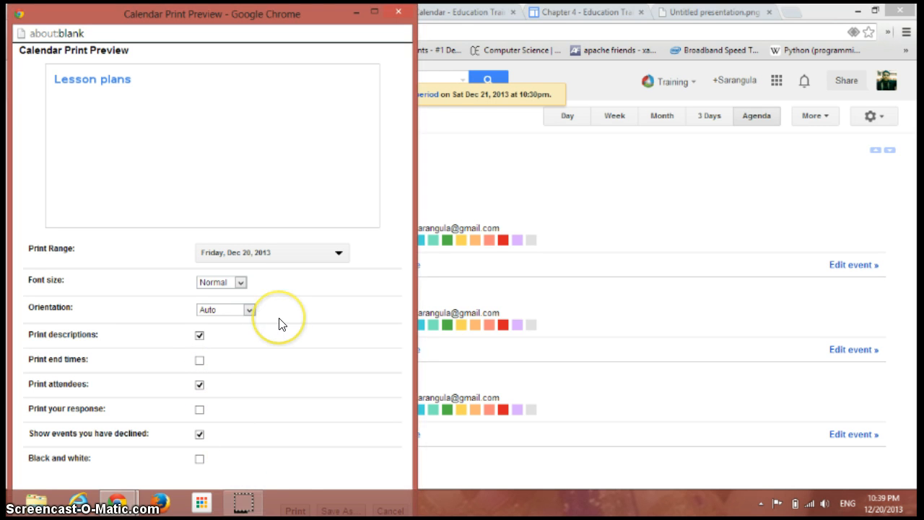
{"action": "mouse_move", "coordinate": [303, 145]}
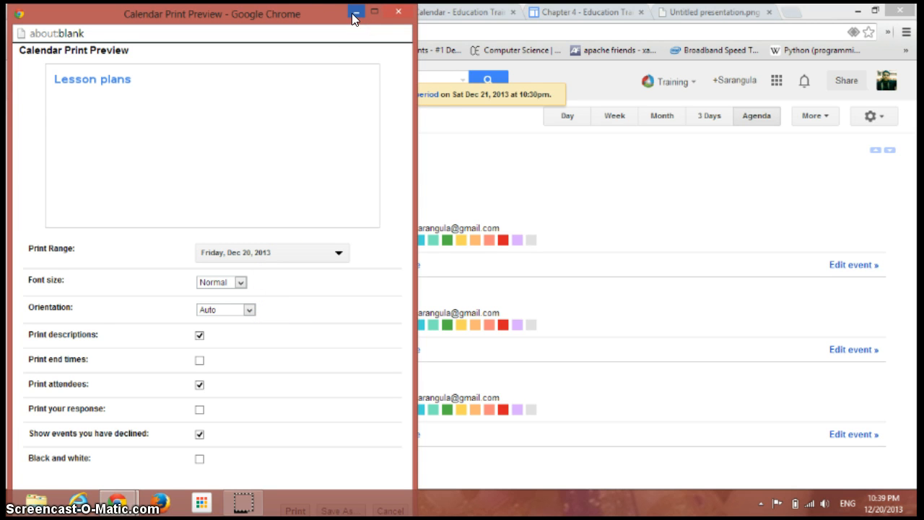
{"action": "mouse_move", "coordinate": [368, 361]}
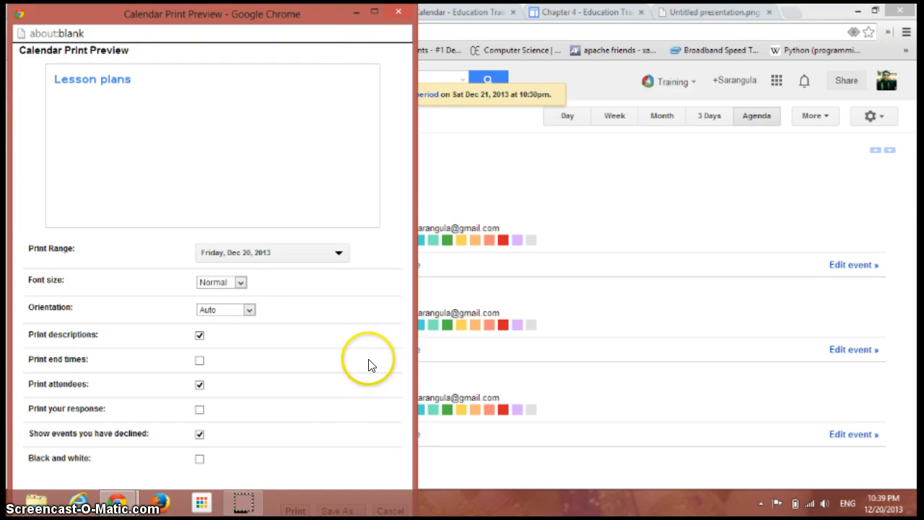
{"action": "mouse_move", "coordinate": [326, 14]}
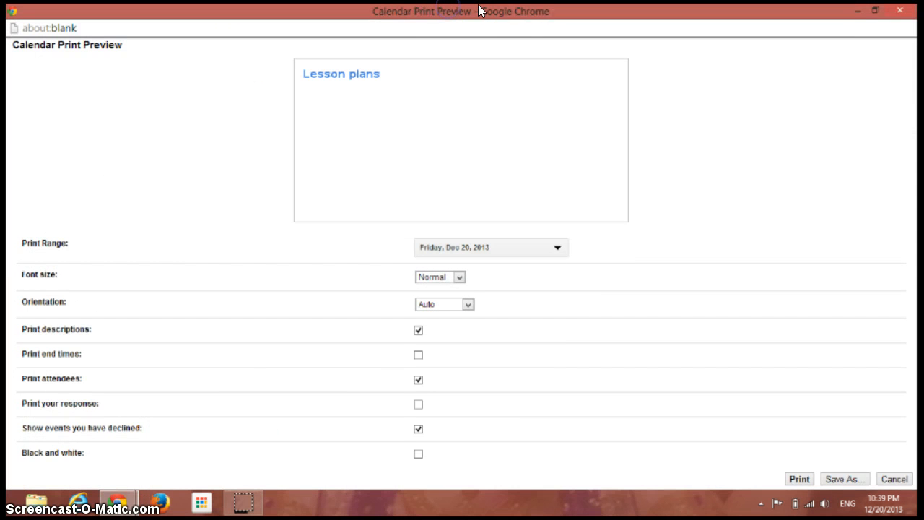
{"action": "mouse_move", "coordinate": [844, 401]}
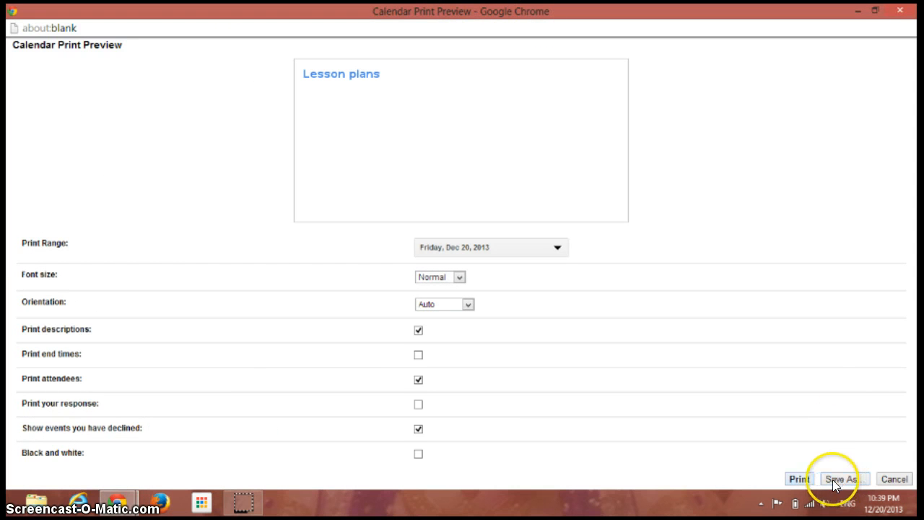
{"action": "mouse_move", "coordinate": [901, 12]}
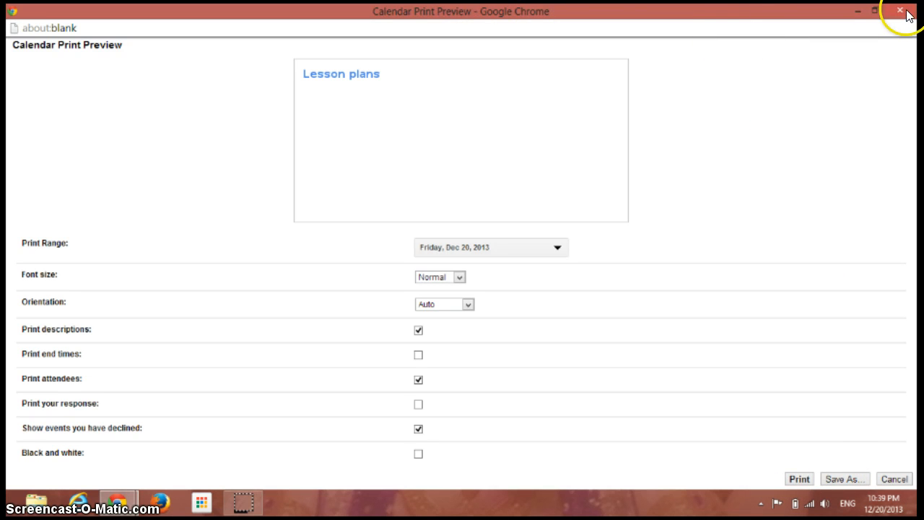
{"action": "left_click", "coordinate": [899, 12]}
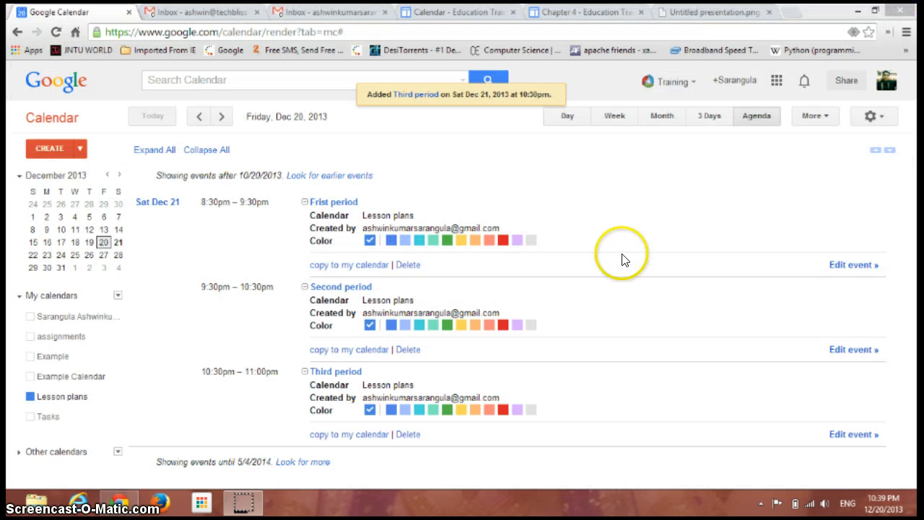
{"action": "mouse_move", "coordinate": [620, 159]}
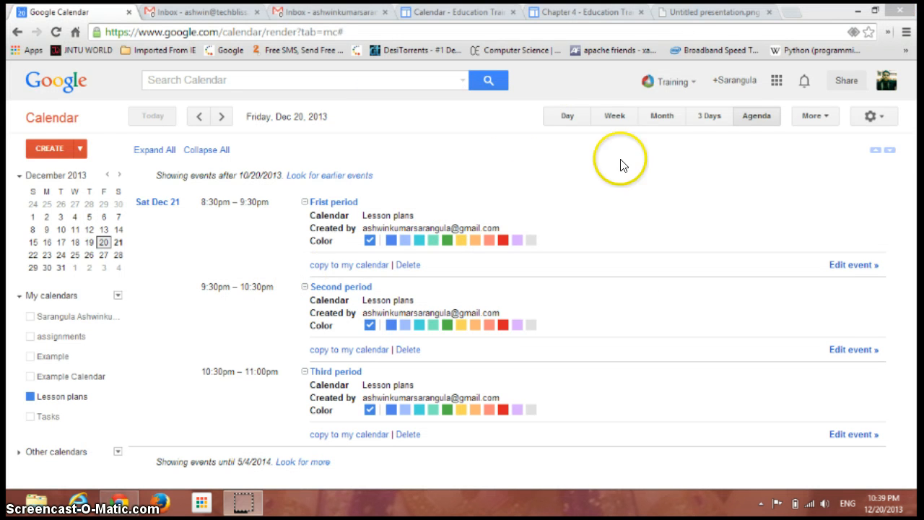
{"action": "mouse_move", "coordinate": [319, 463]}
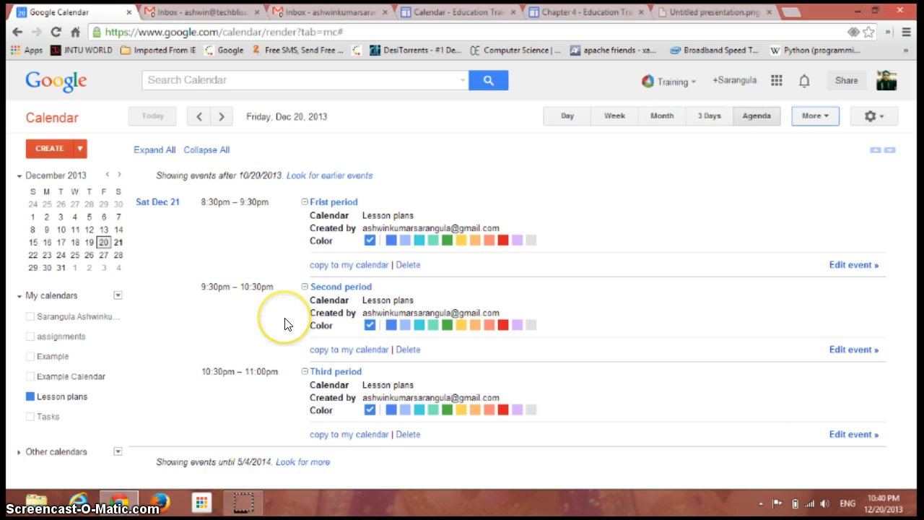
{"action": "mouse_move", "coordinate": [288, 323]}
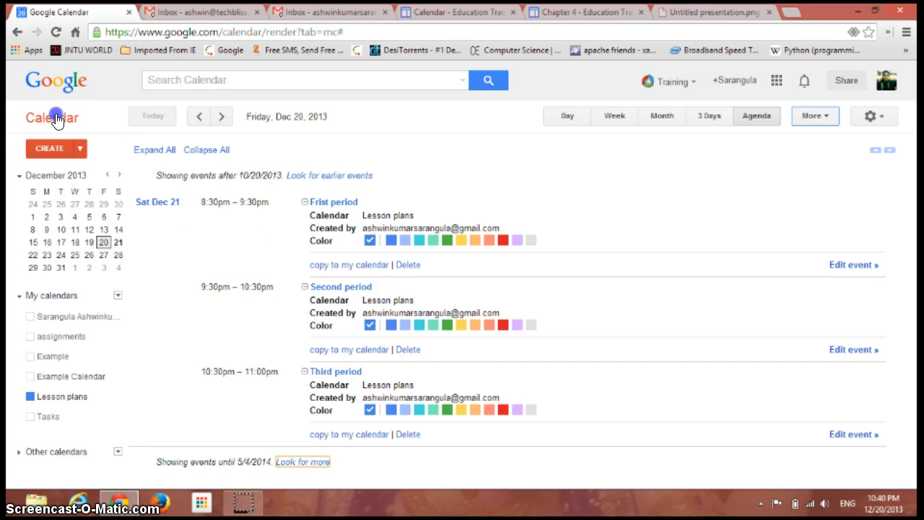
{"action": "mouse_move", "coordinate": [56, 116]}
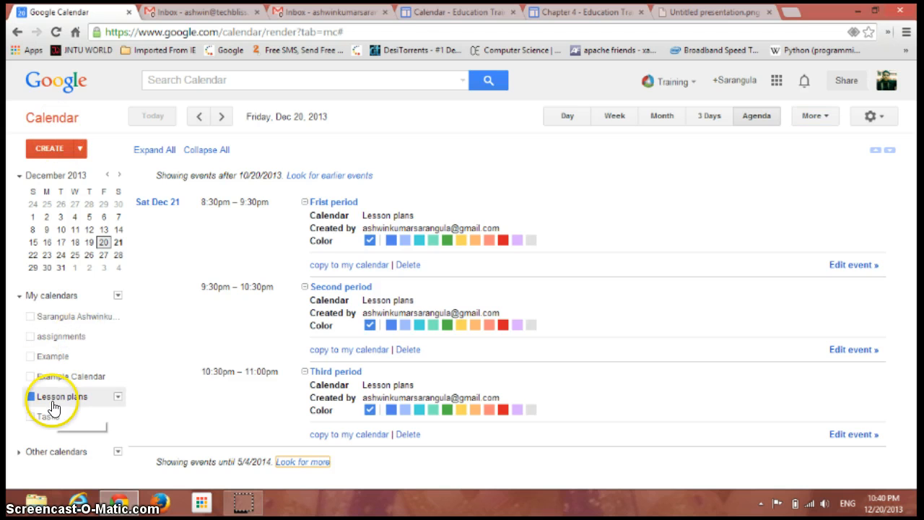
Untick Lesson plans, show another calendar's events, then re-show Lesson plans so all events appear Dec 18–21
{"action": "left_click", "coordinate": [29, 395]}
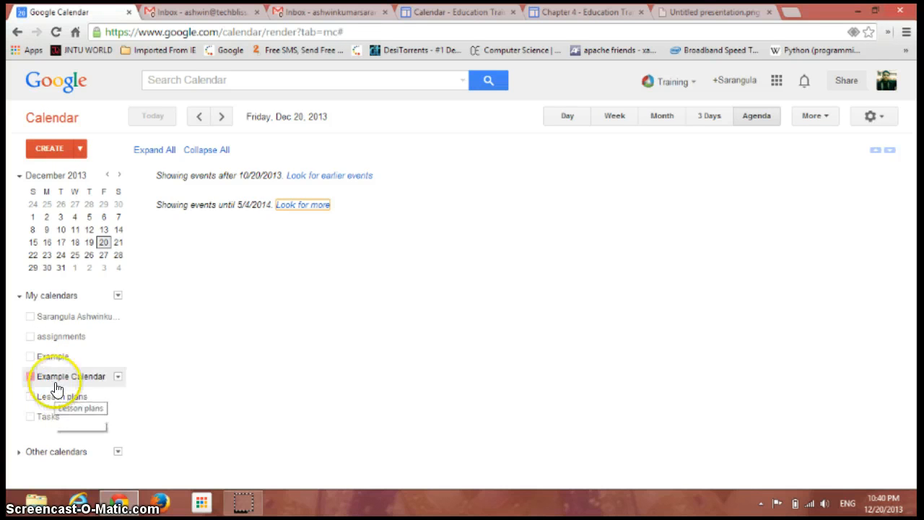
{"action": "left_click", "coordinate": [28, 337]}
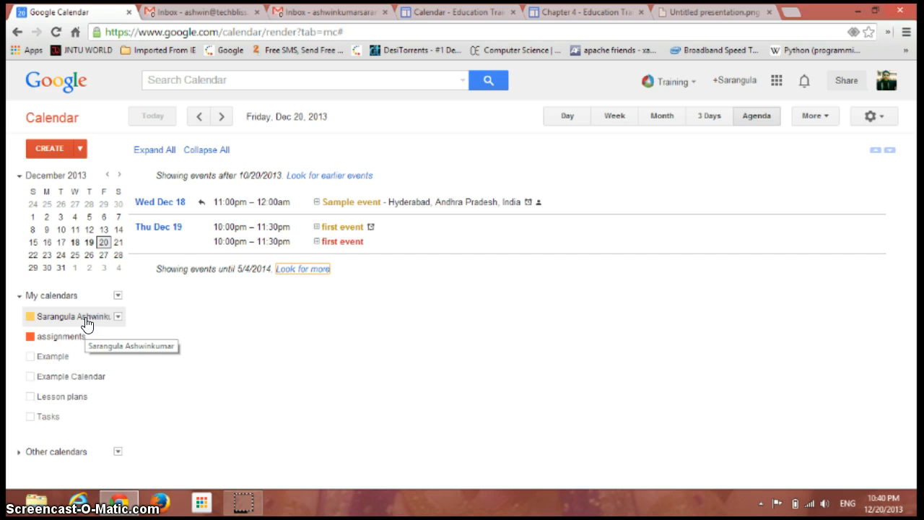
{"action": "mouse_move", "coordinate": [525, 148]}
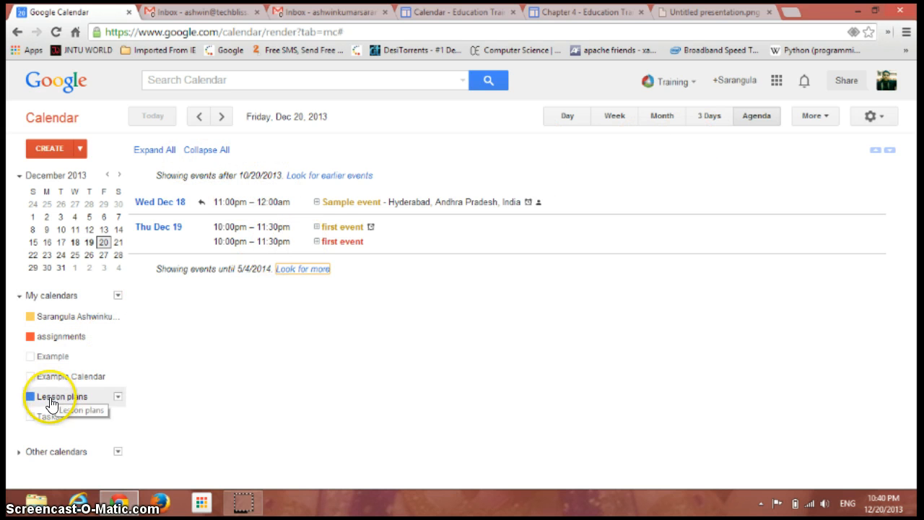
{"action": "left_click", "coordinate": [29, 395]}
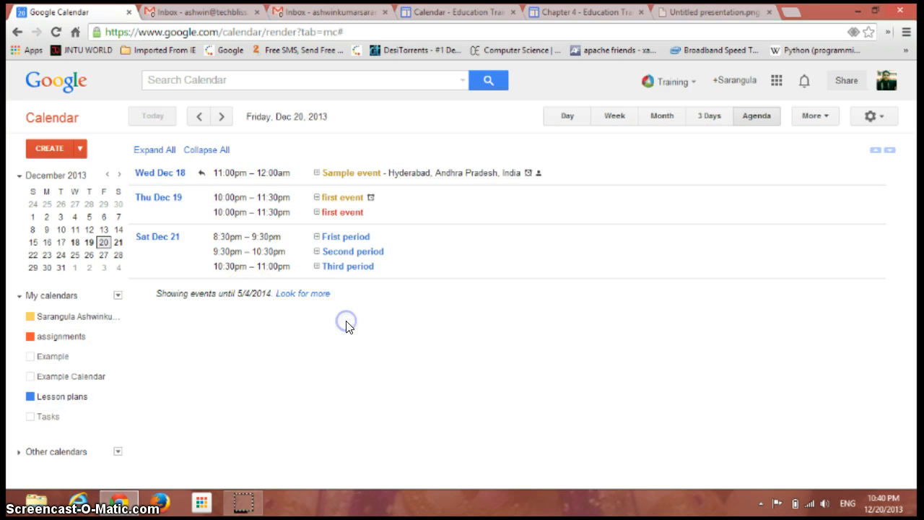